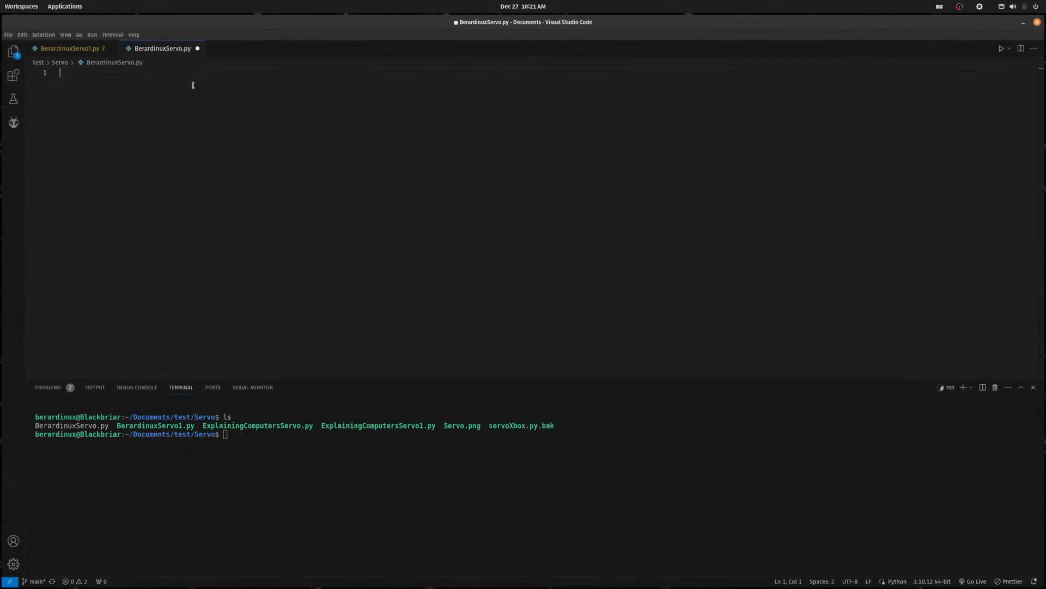
- Write the imports for RPi.GPIO as GPIO and time, plus GPIO.setmode(GPIO.BOARD)
type("import R")
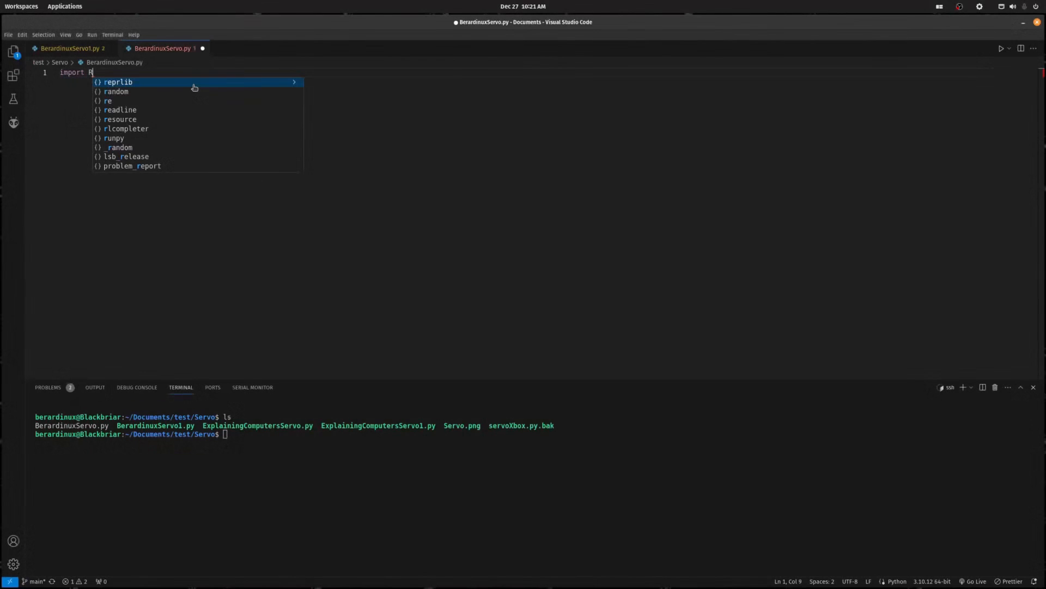
type("Pi.")
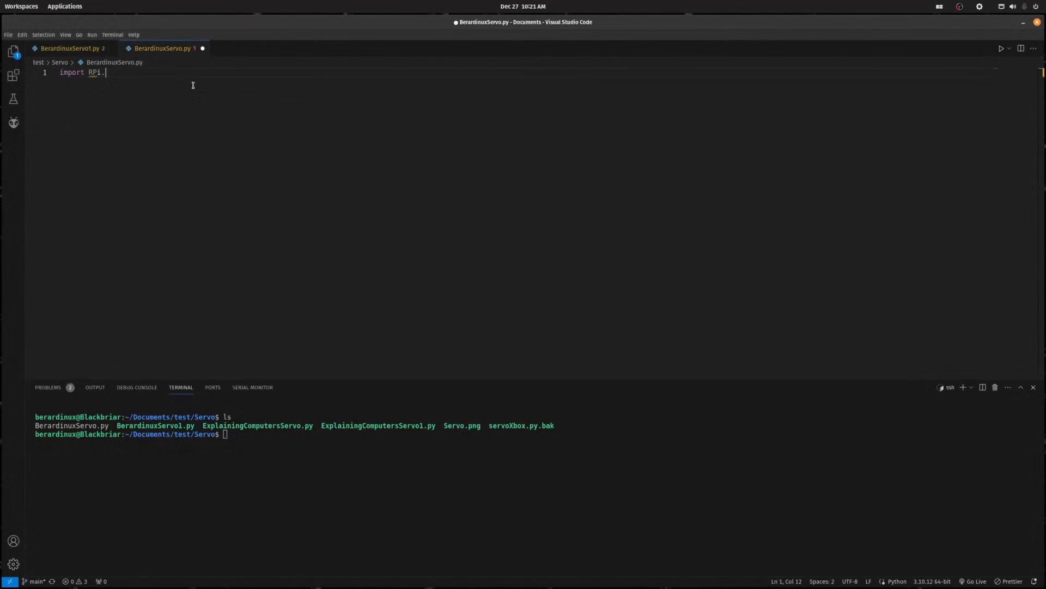
type("GPIO")
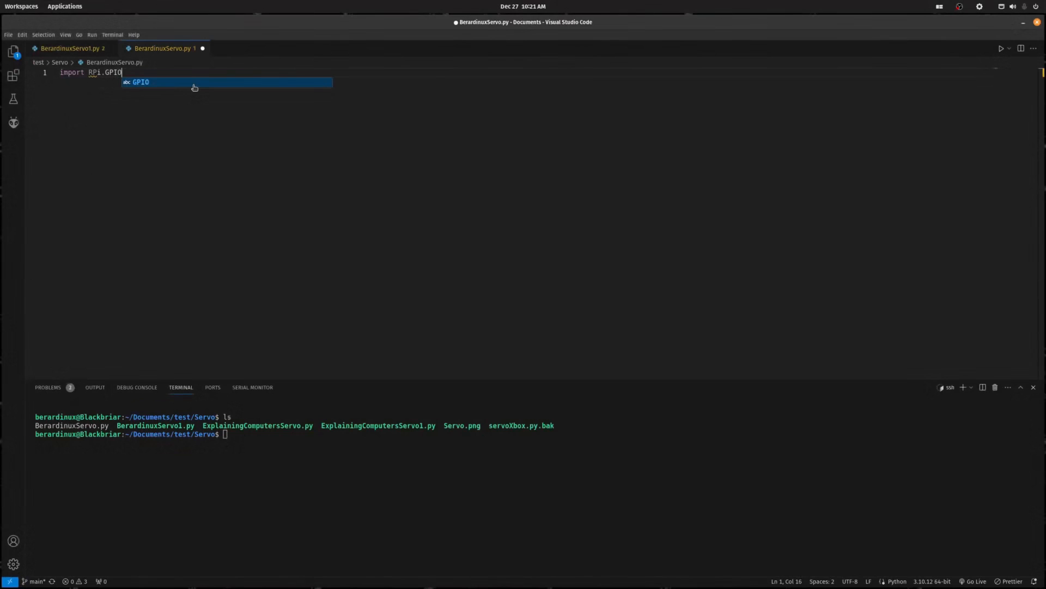
type("as GPIO")
type("import time")
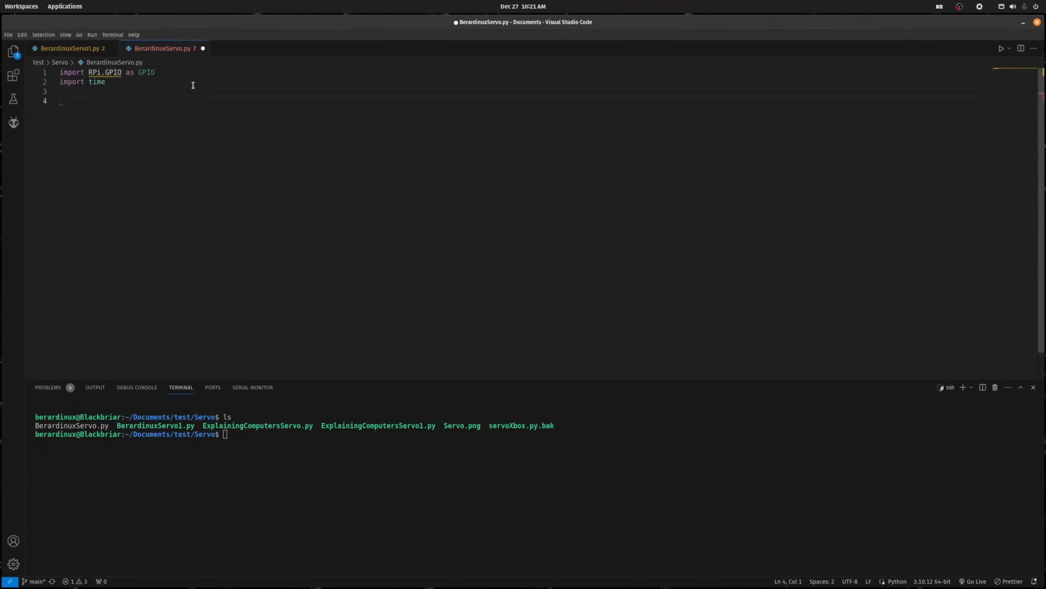
type("G")
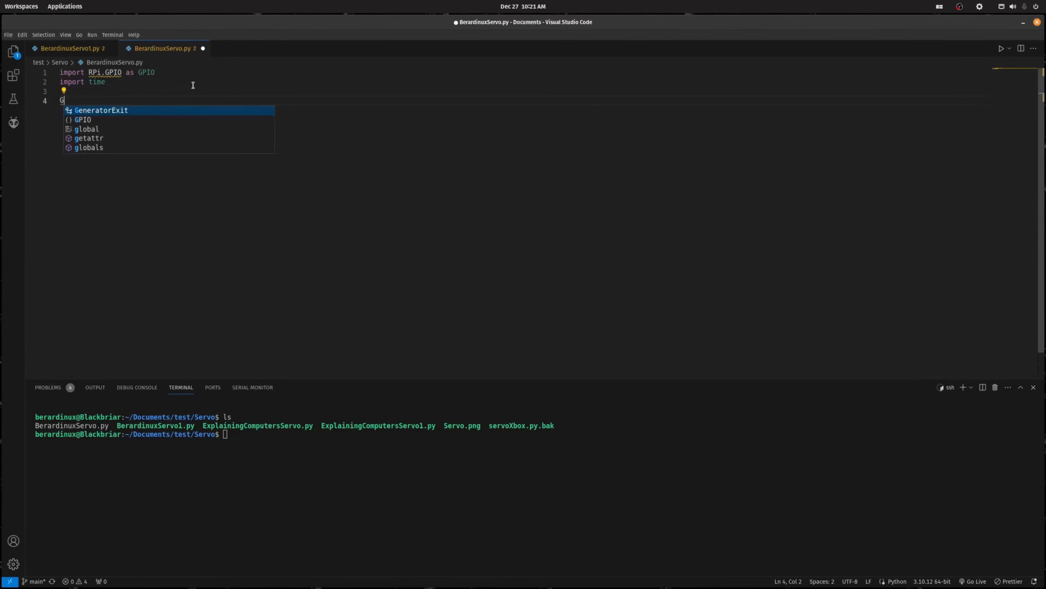
type("PIO.setmode")
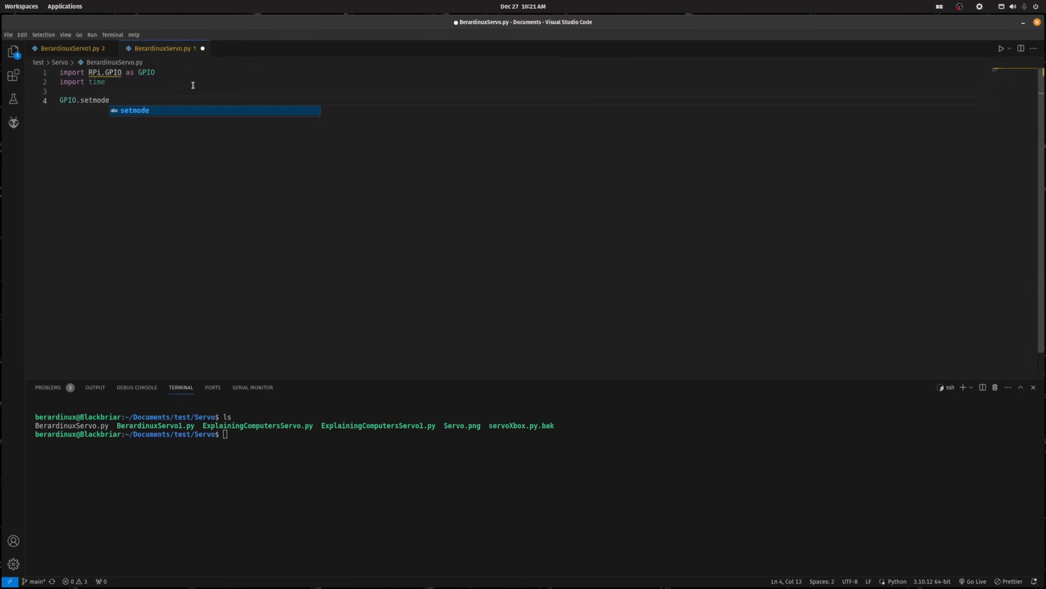
type("(GPIO")
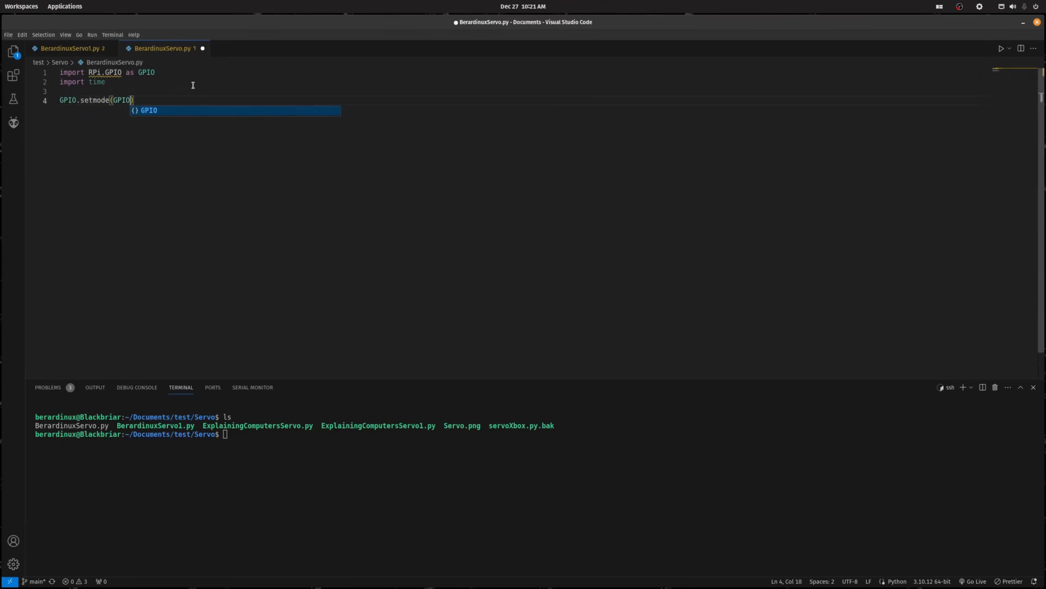
type(".BOARD")
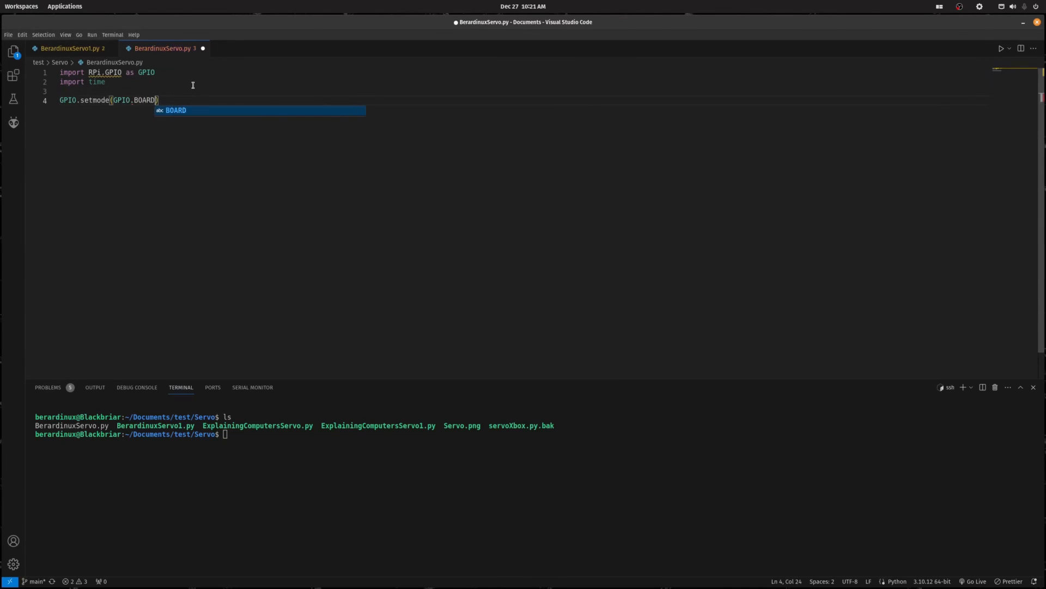
key("Return")
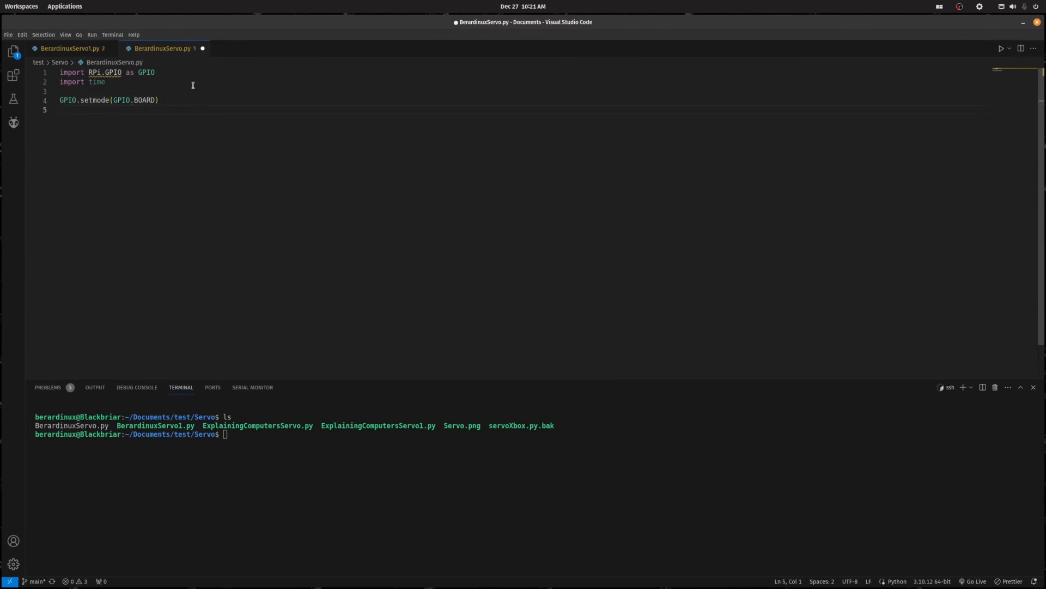
- Add GPIO.SETUP(11, GPIO.OUT) and servo = GPIO.PWM(11, 50) on new lines
type("GPI")
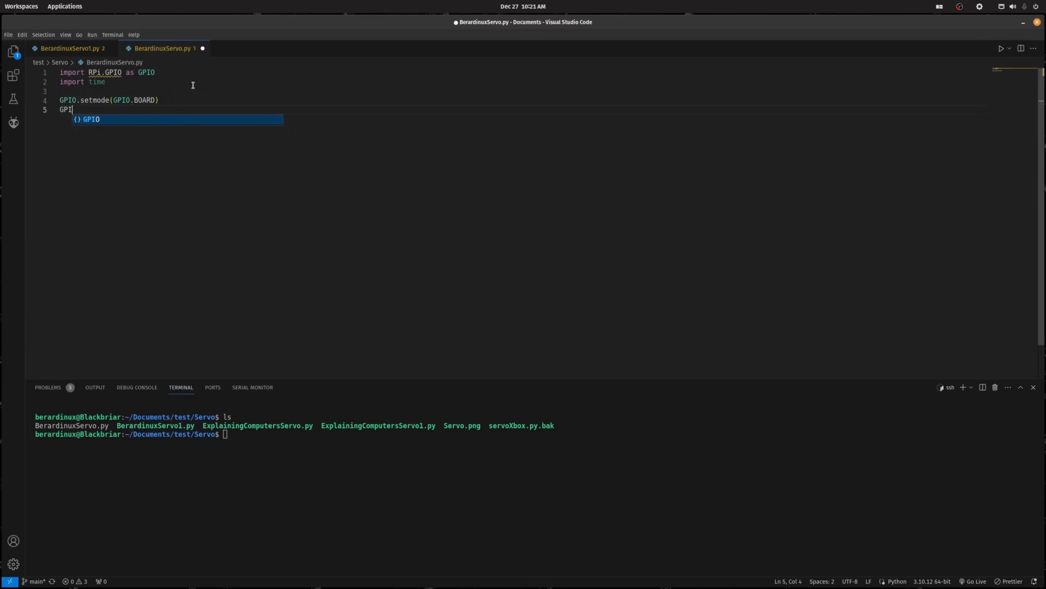
type(".SETUP(1")
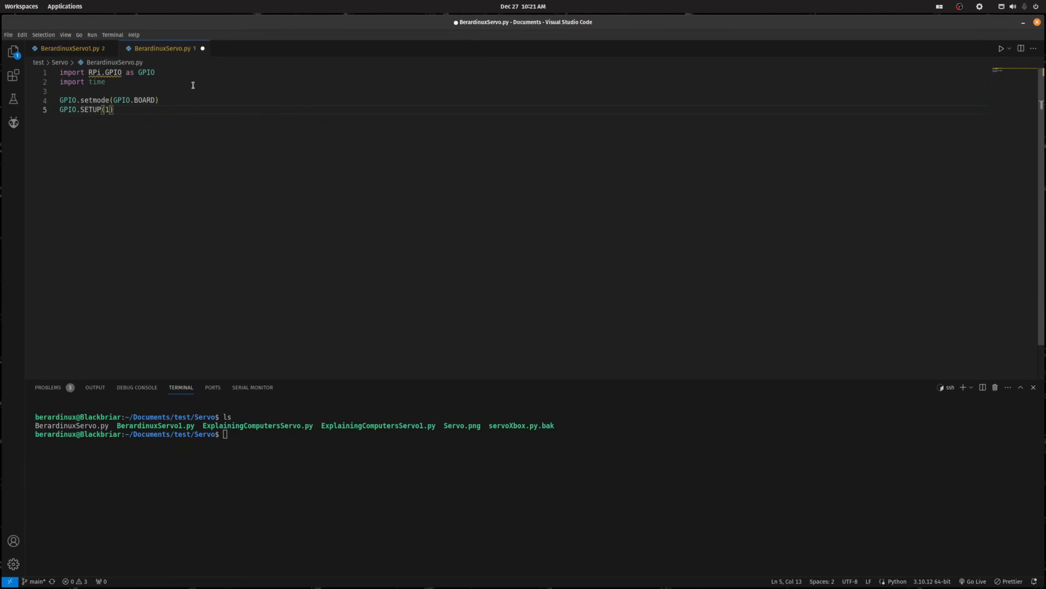
type("1")
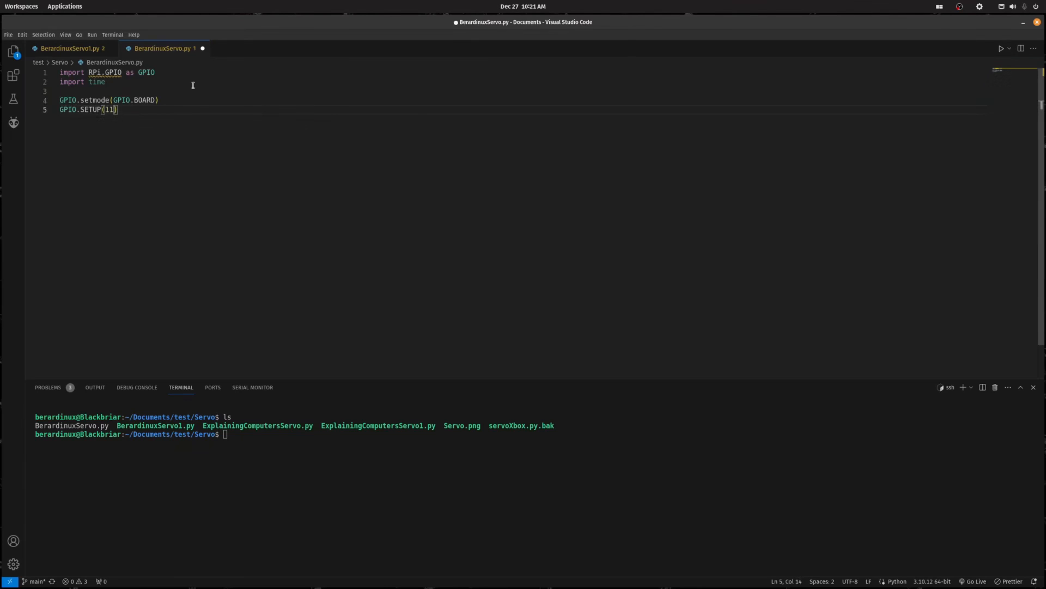
type(",")
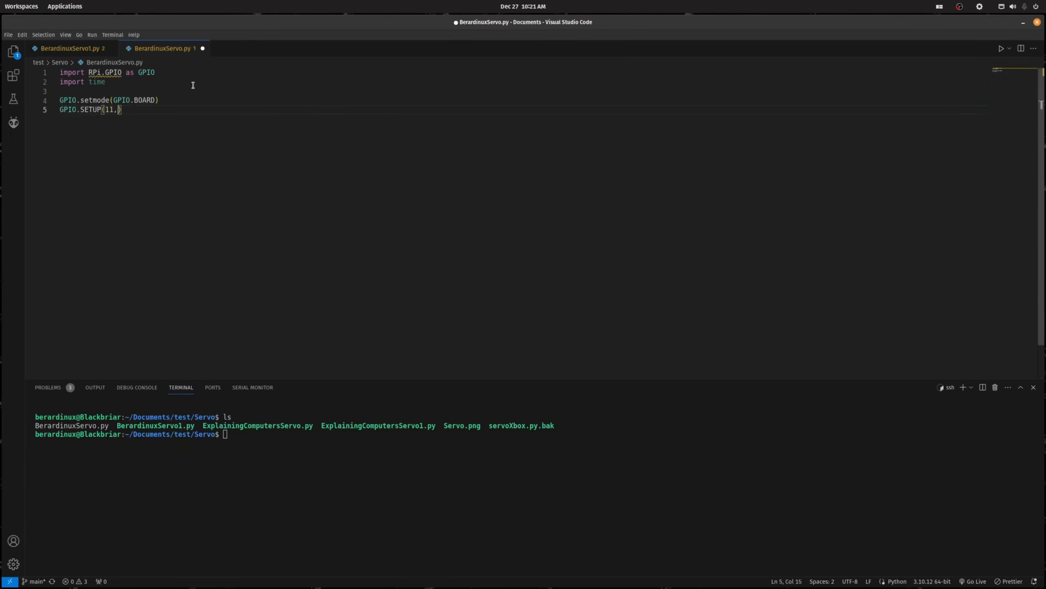
type("GPIO>")
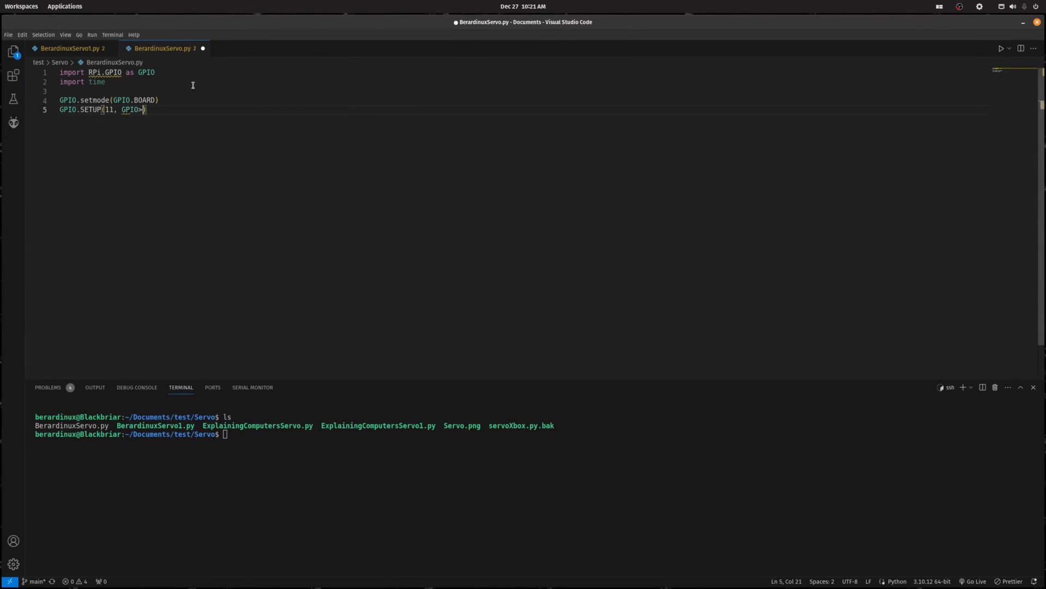
type(".OUT")
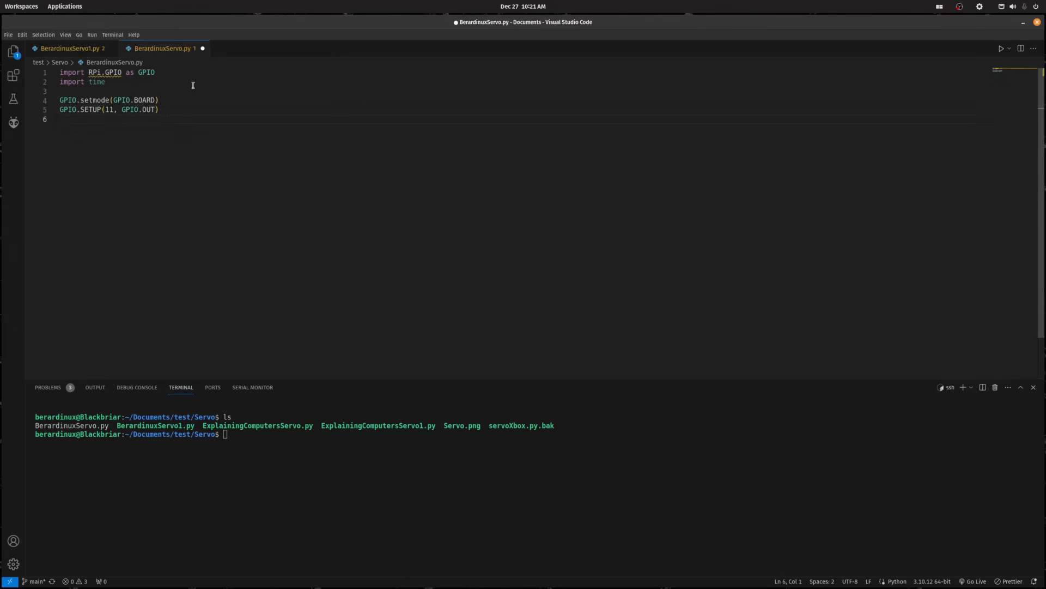
type("servo =")
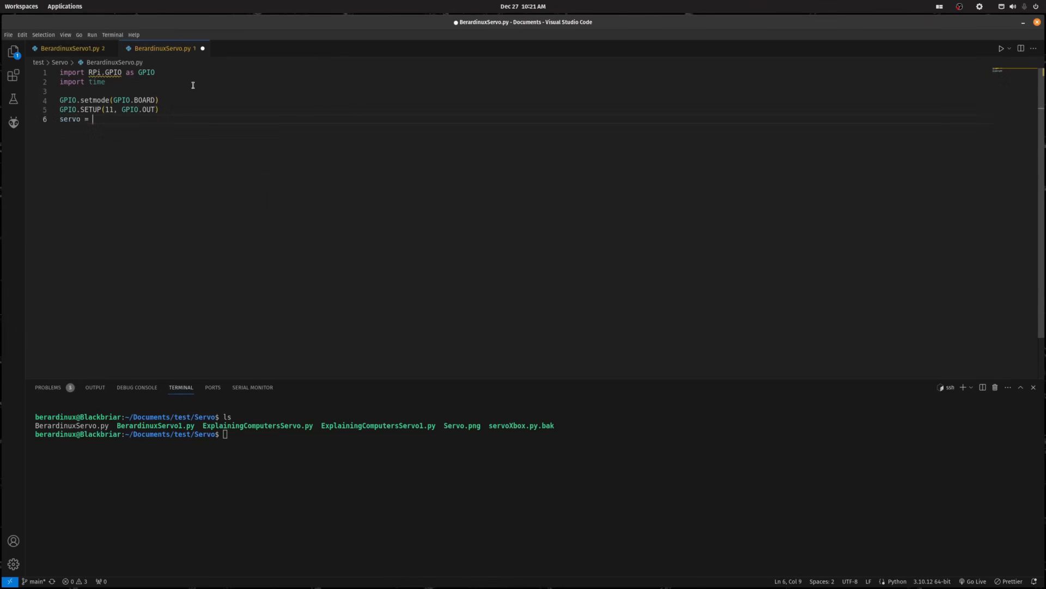
type("GPIO.PWM(")
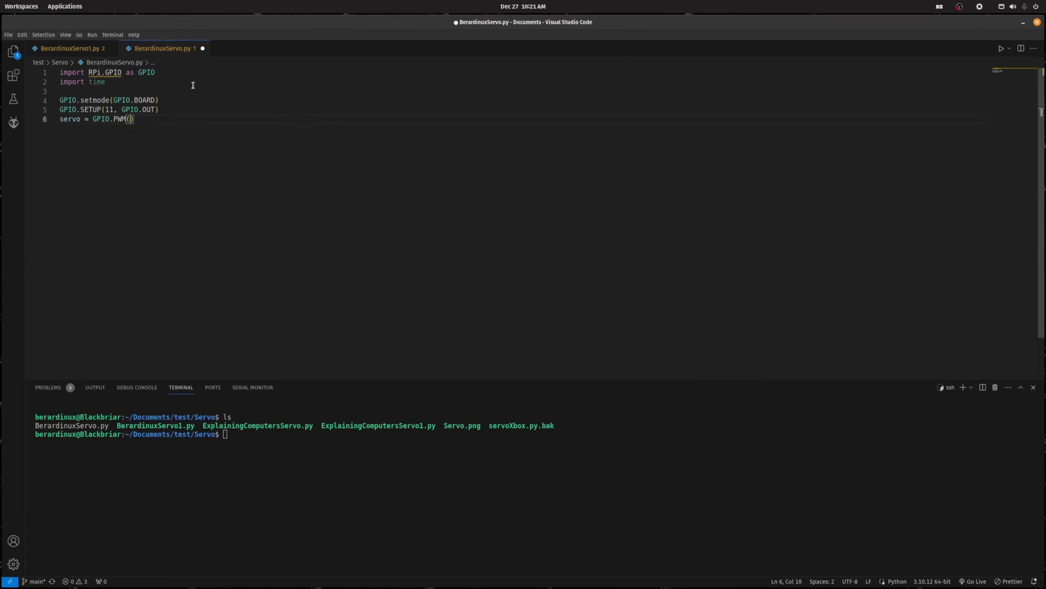
type("1")
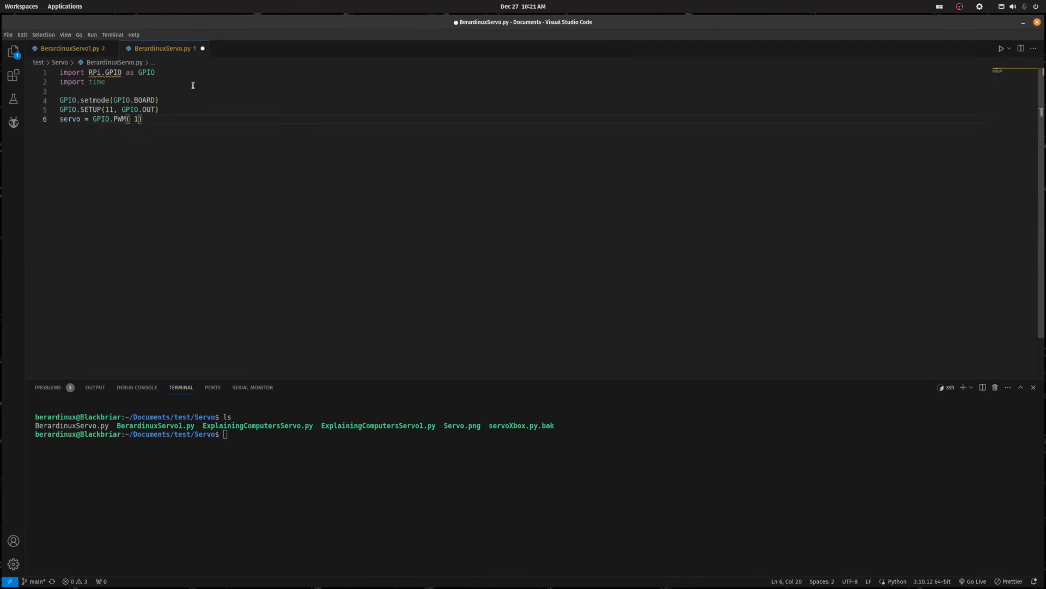
type("1, 50")
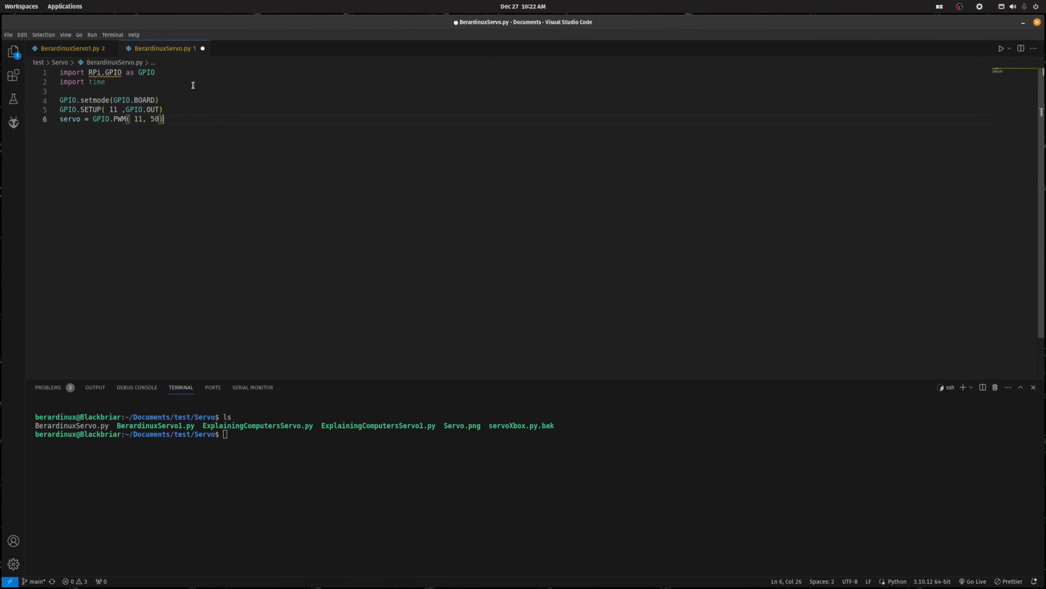
key("Return")
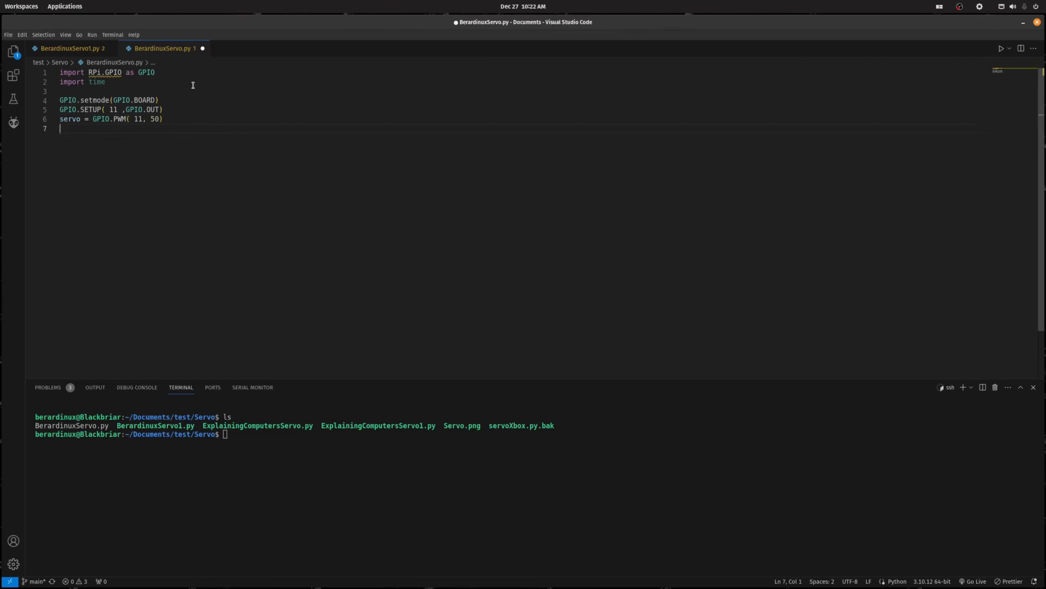
- Start the servo PWM and set its duty cycle to 2
type("servo")
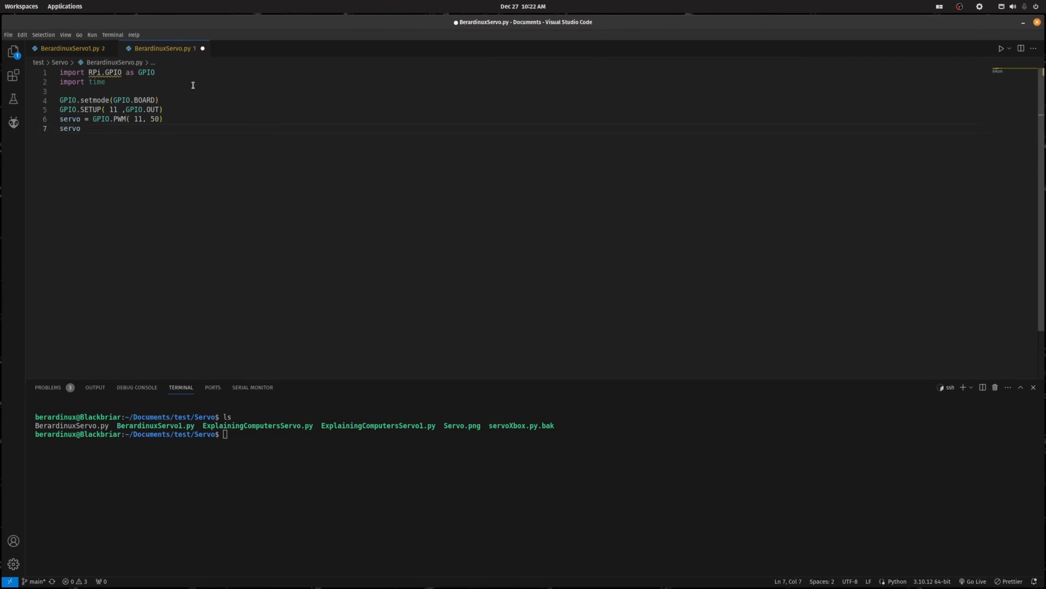
type(".start(0")
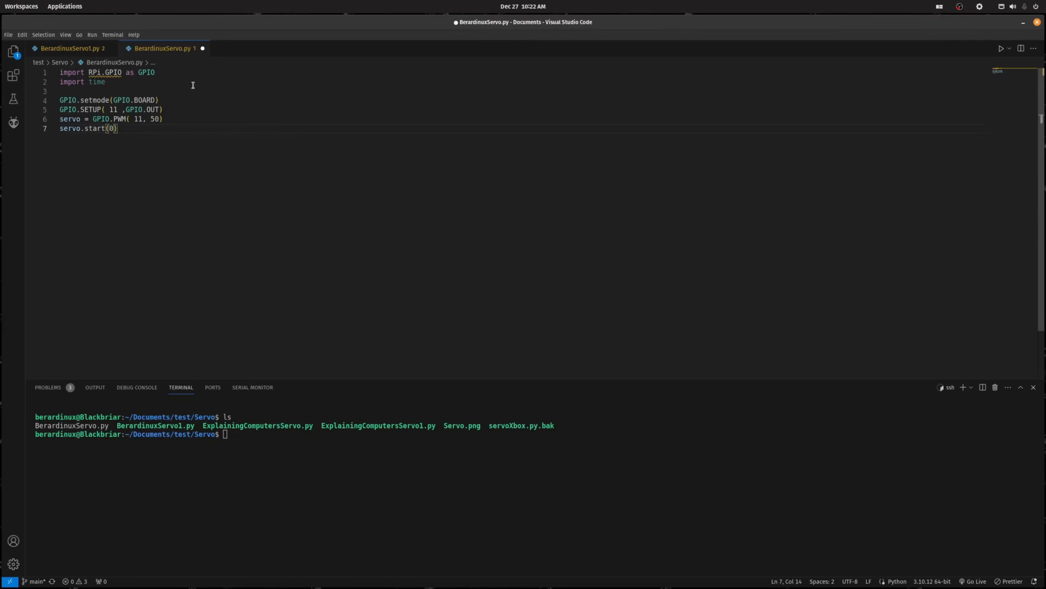
type("ag")
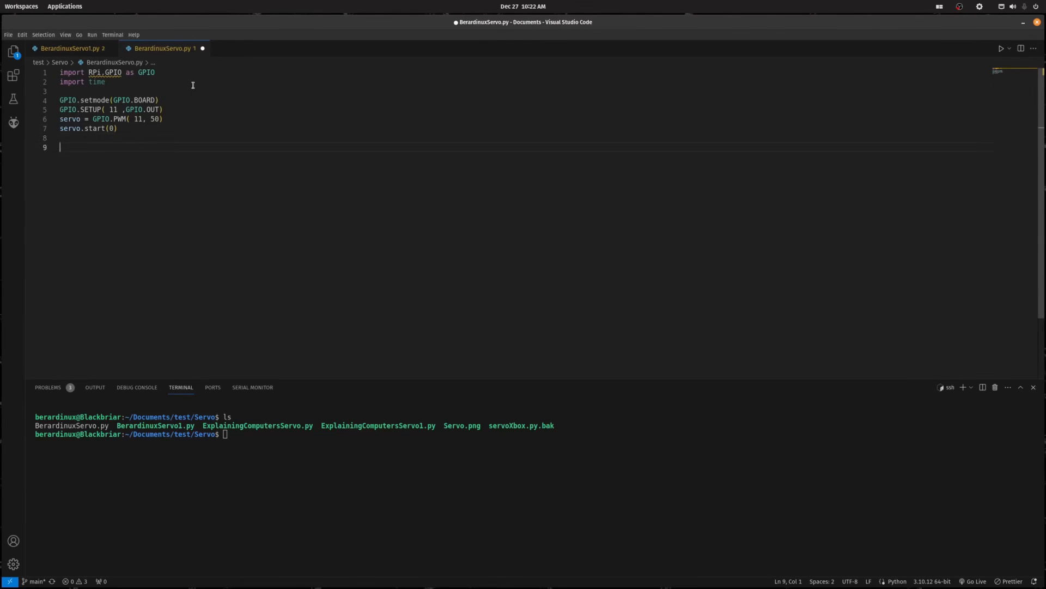
type("serv")
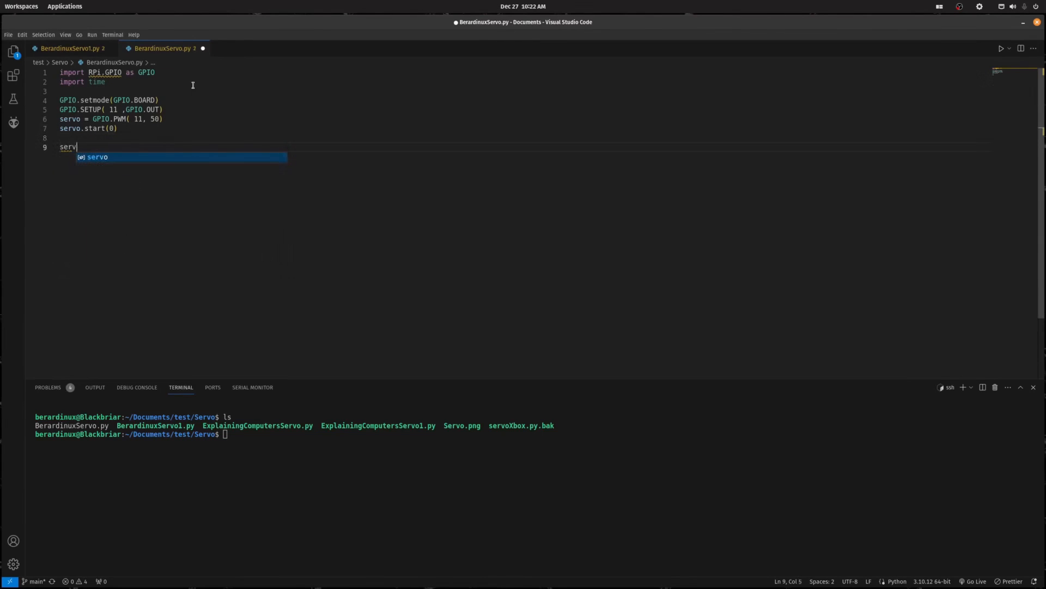
type("o.ChangeDutyCycle(")
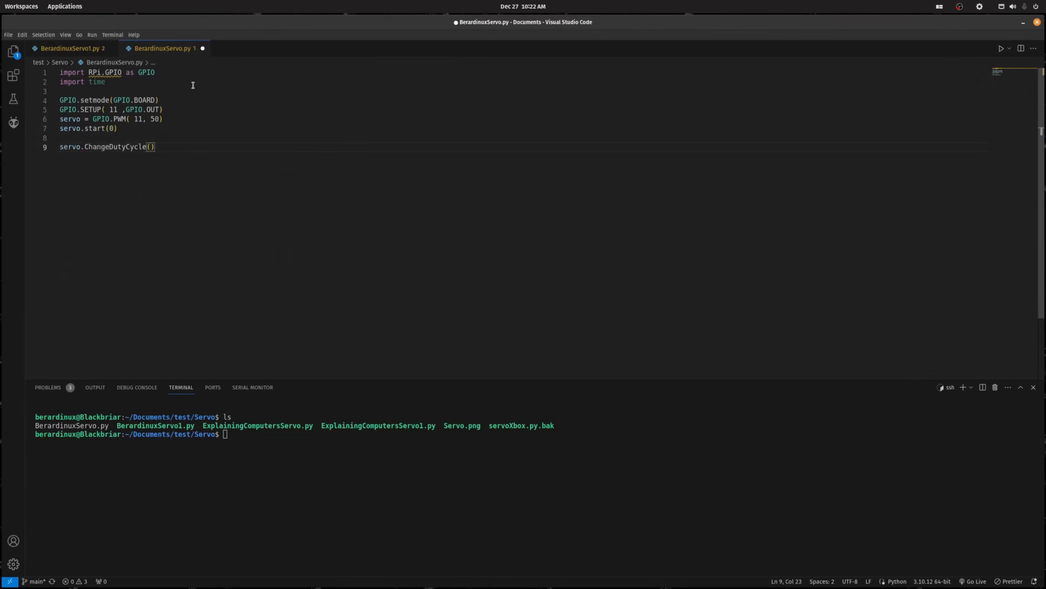
type("2")
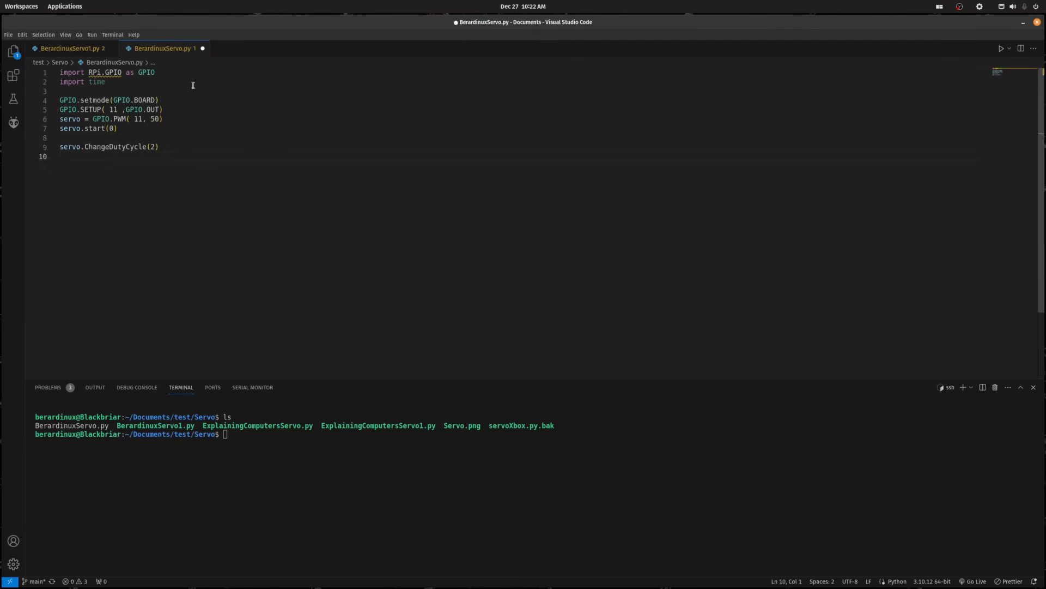
- Add time.sleep(1), then servo.ChangeDutyCycle(4), and save the script
type("sleep")
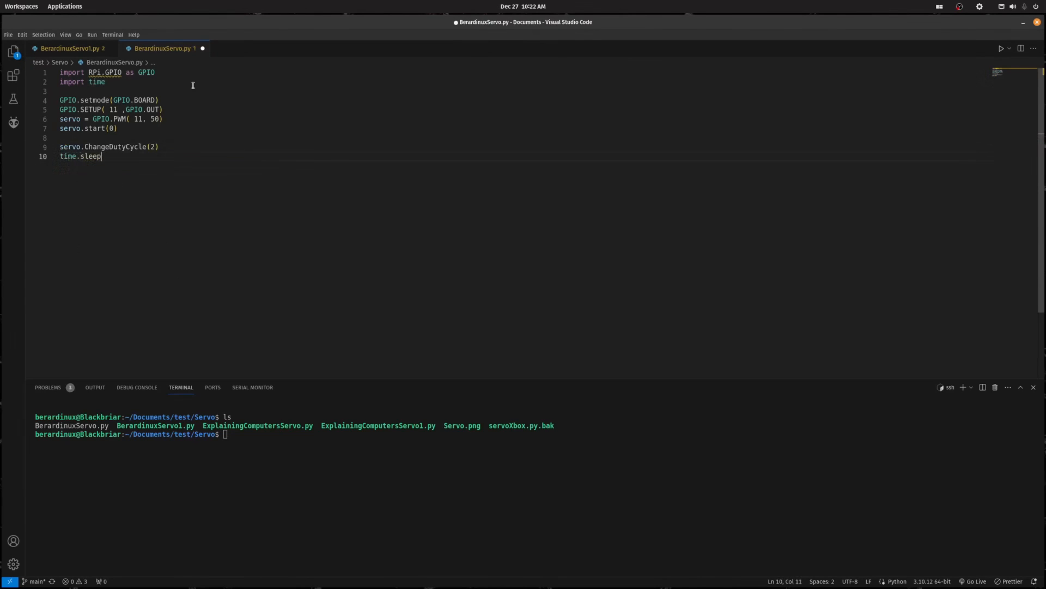
type("(")
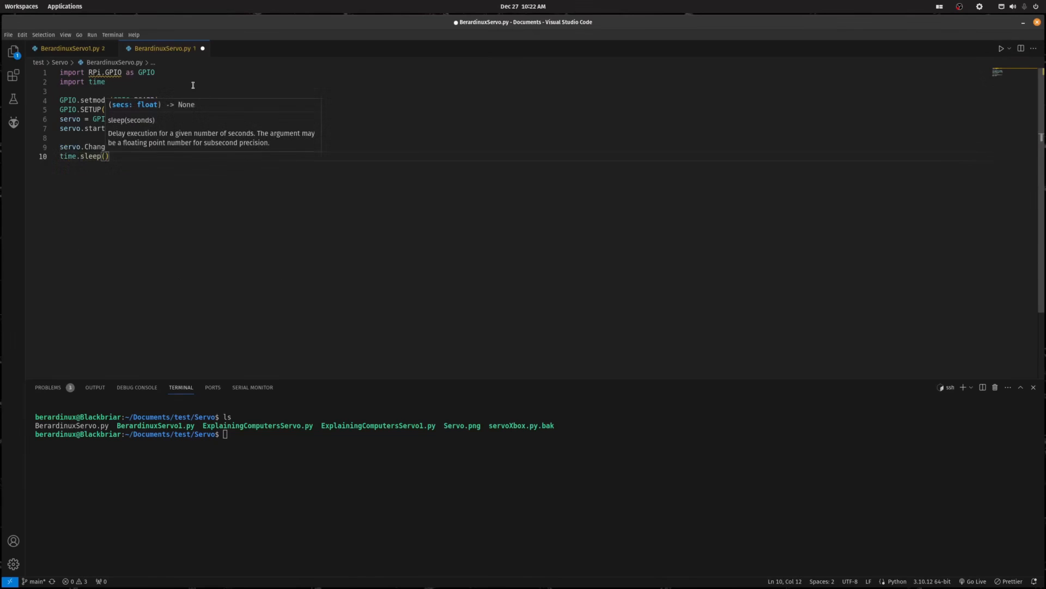
type("1")
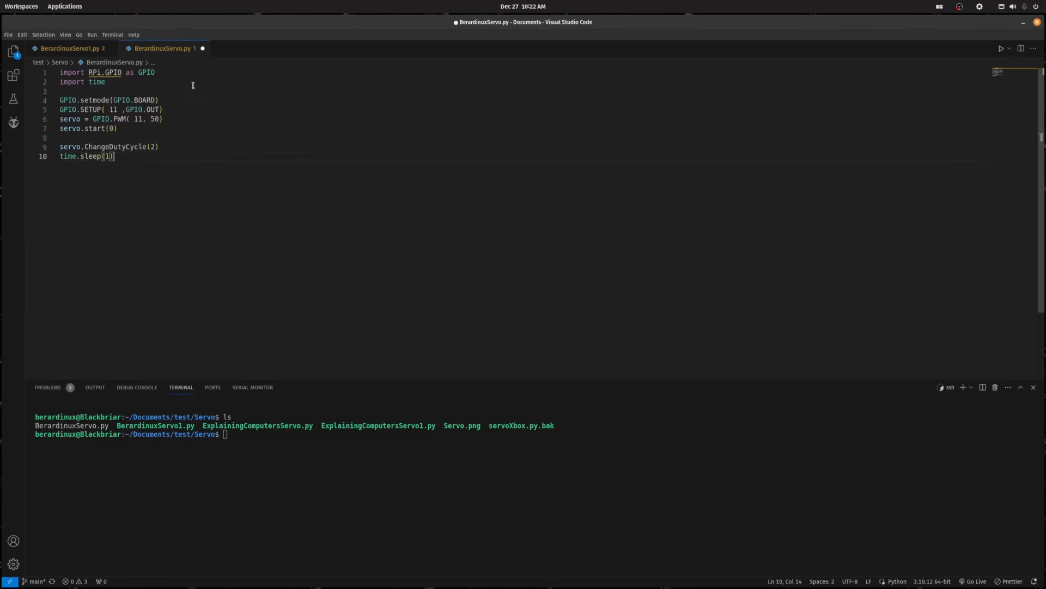
type("servo")
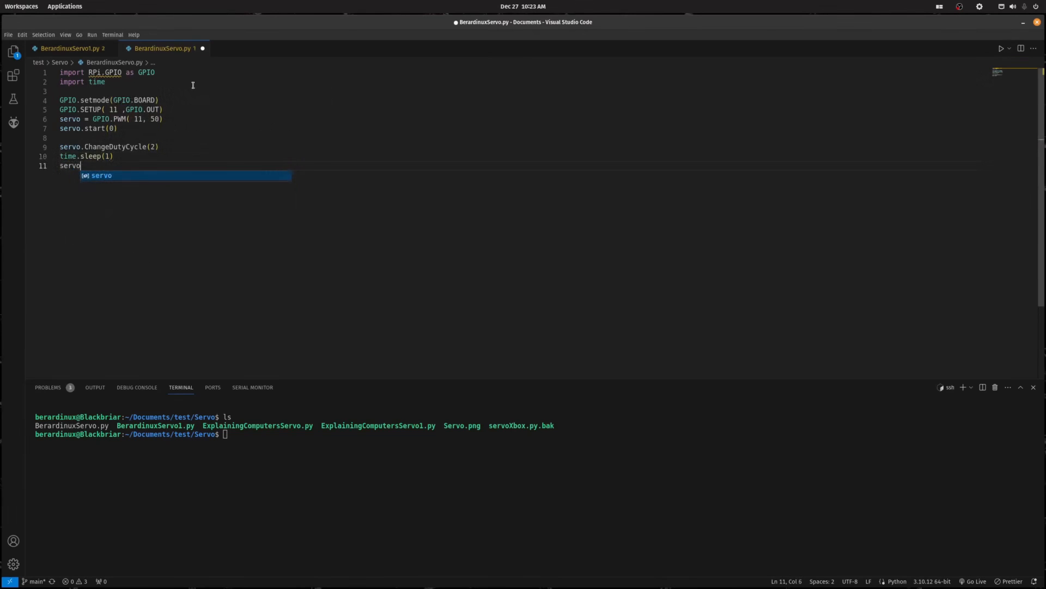
type(".ChangeDutyCycle")
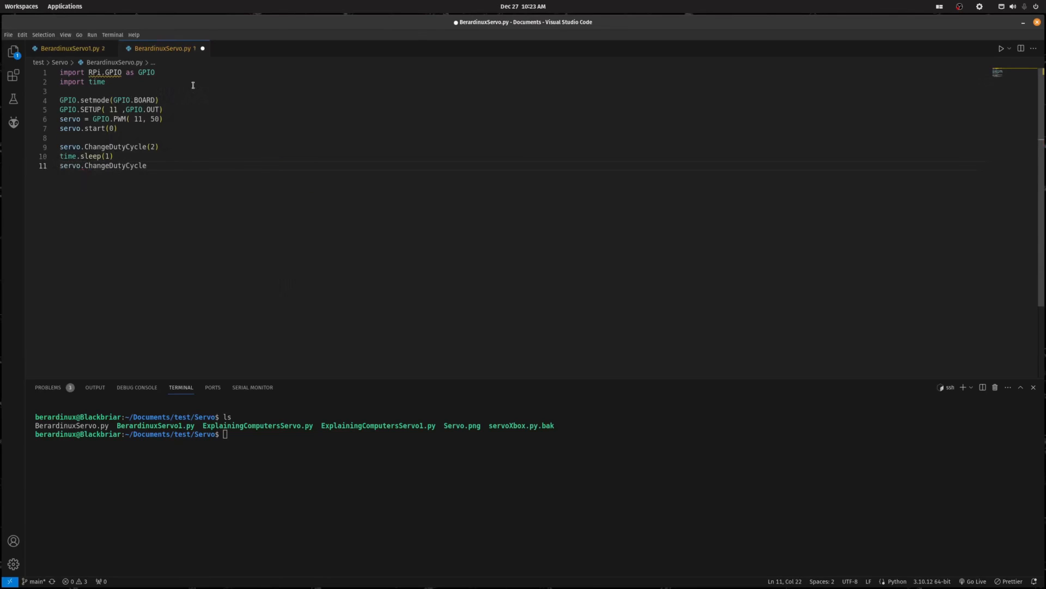
type("(4)")
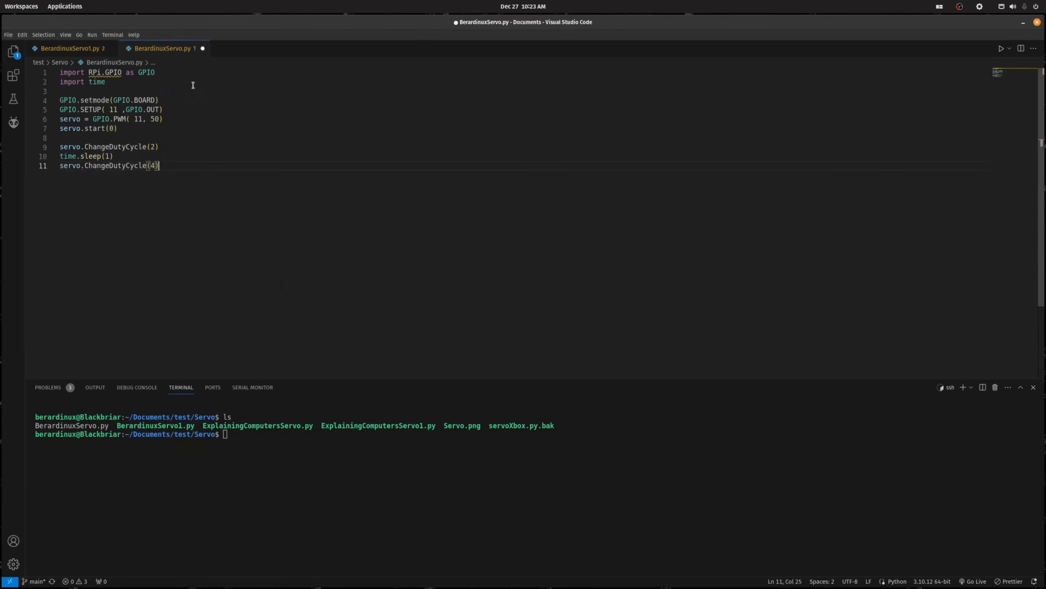
key("ctrl+s")
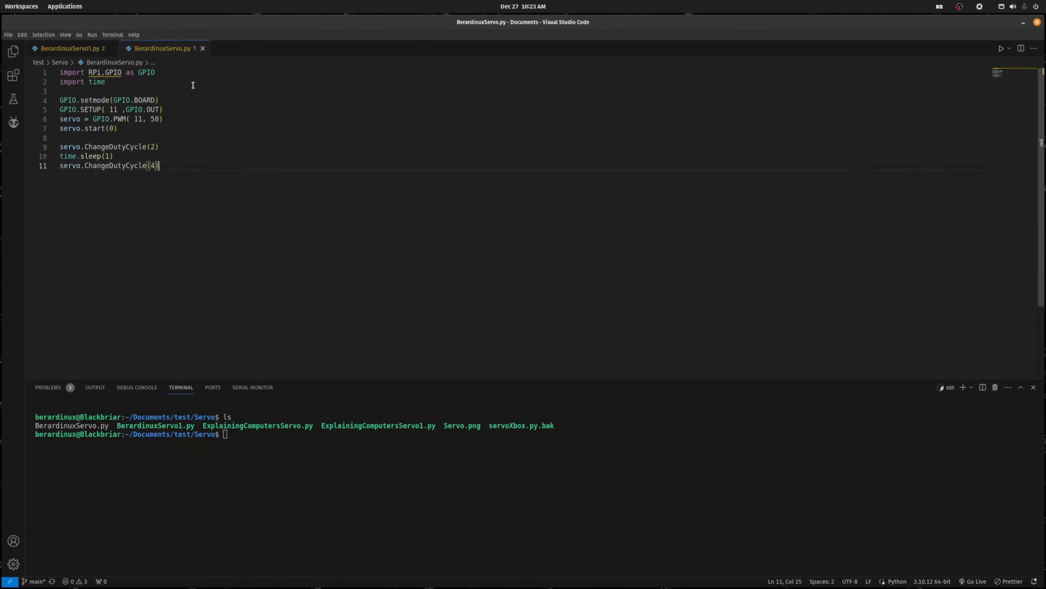
mouse_move(405, 234)
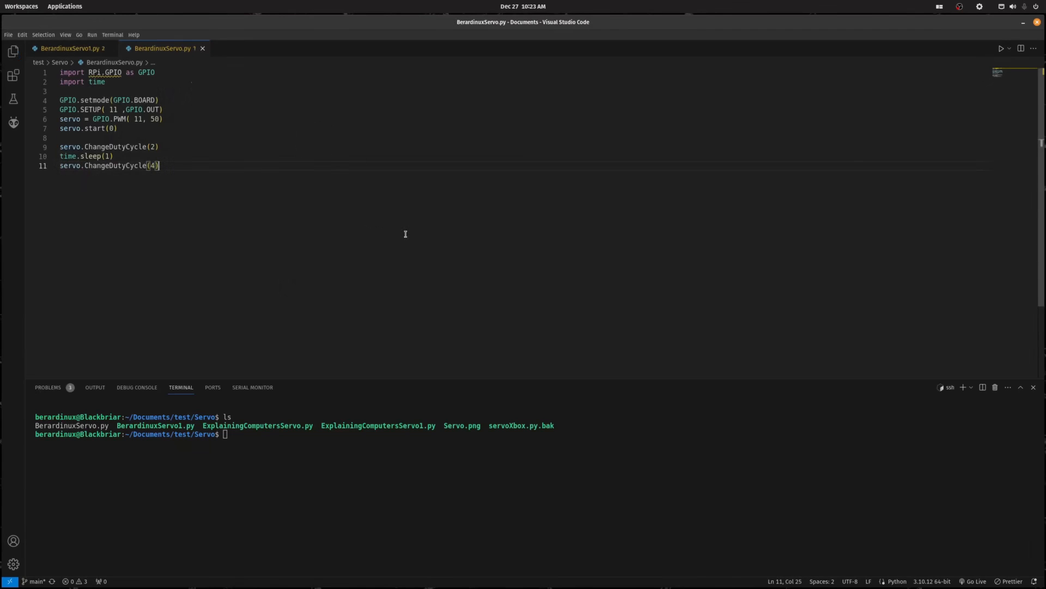
mouse_move(372, 465)
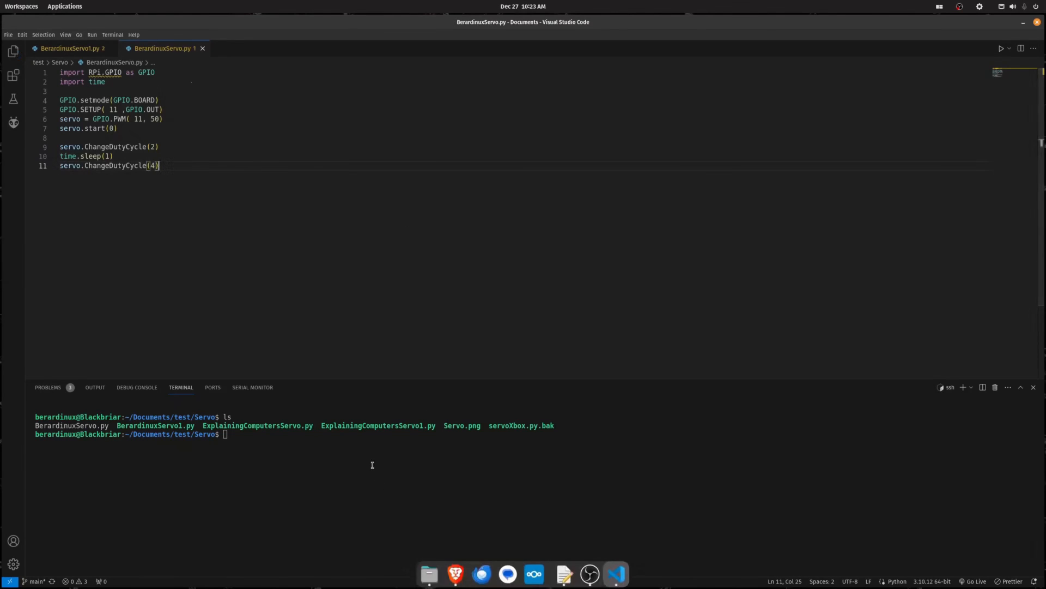
- Run python3 BerardinuxServo.py, get the SETUP AttributeError, and save line 5 as GPIO.setup
type("ls")
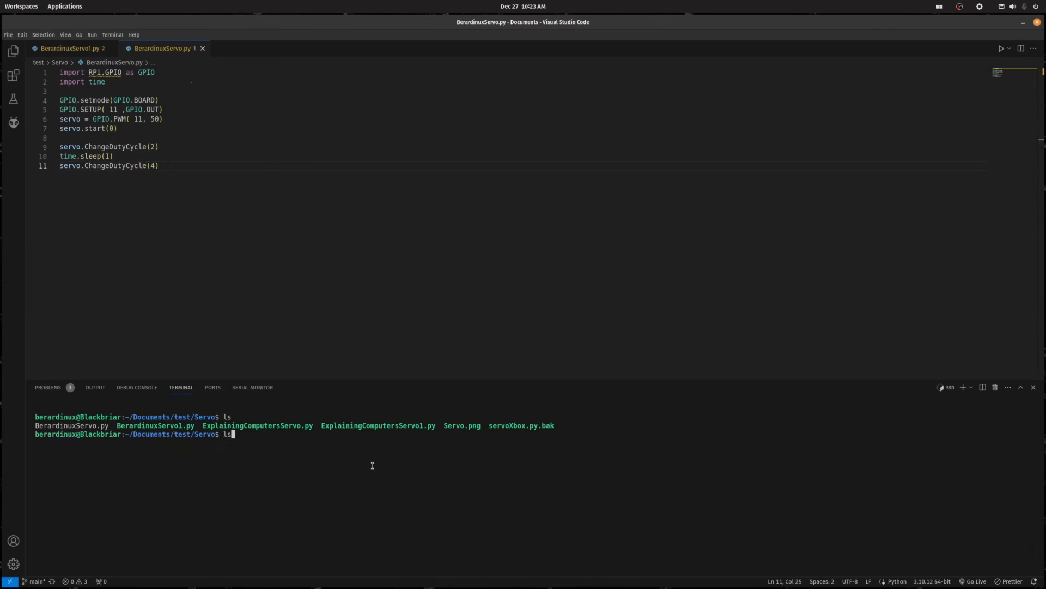
key("Return")
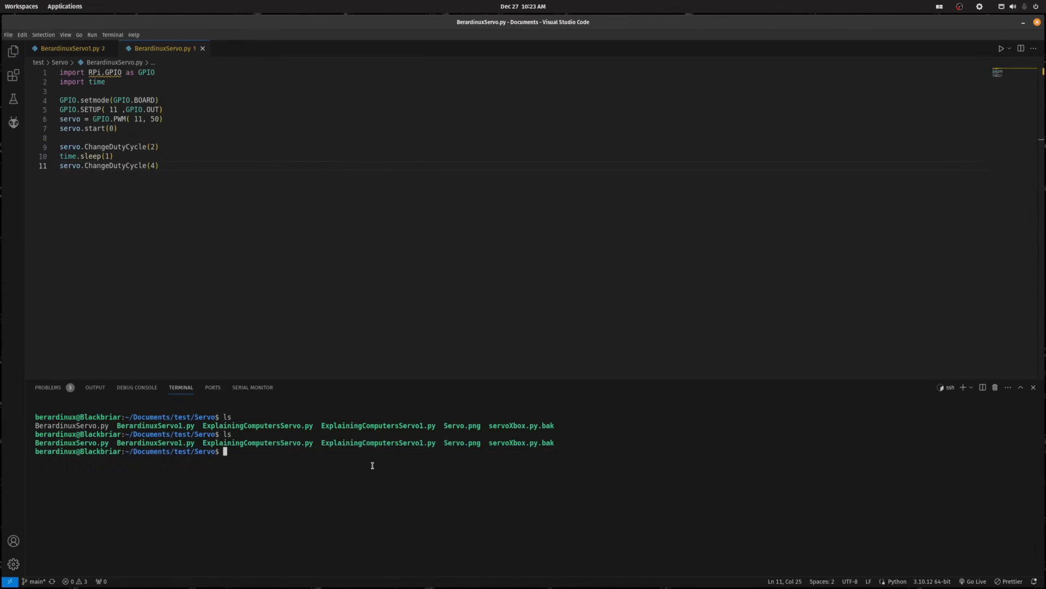
type("python")
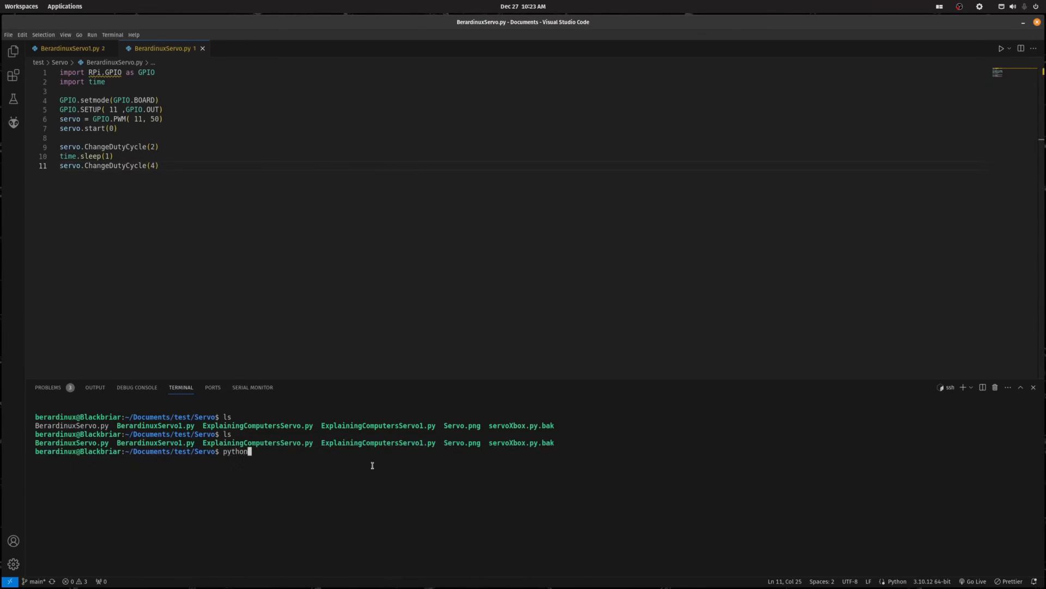
type("3 BerardinuxServo.")
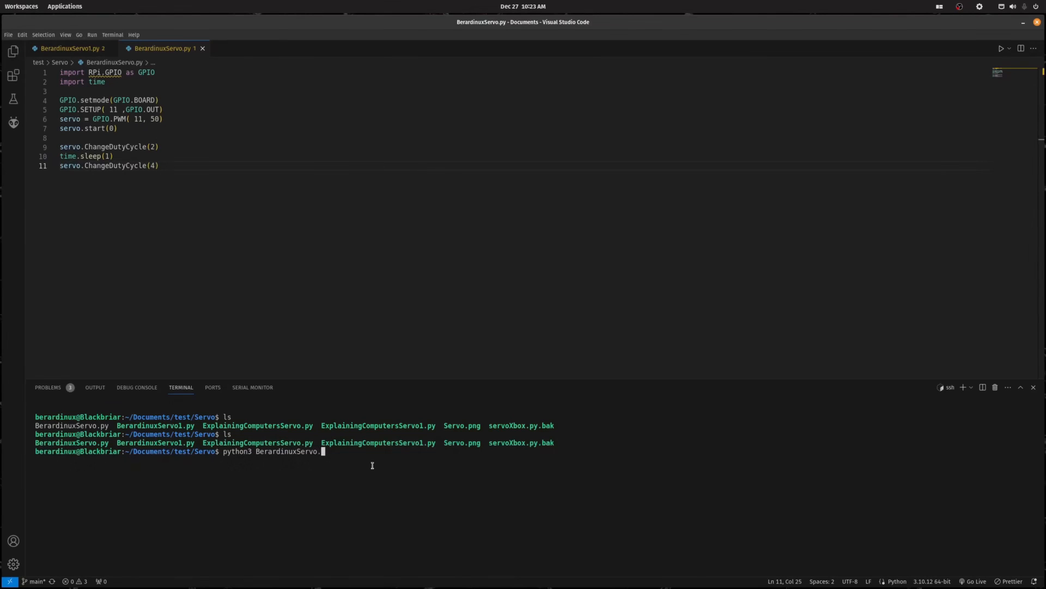
key("Return")
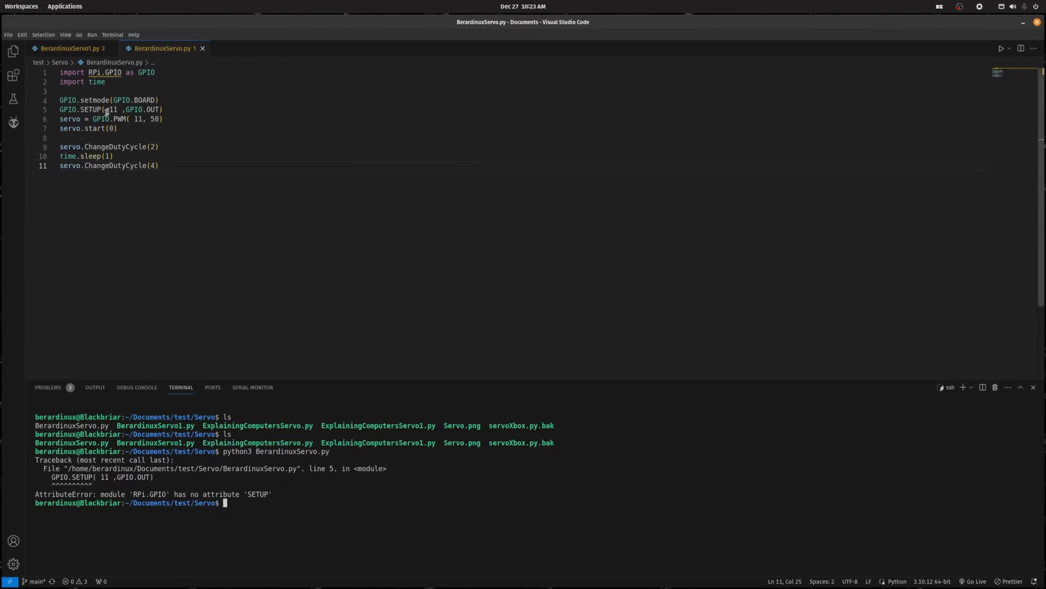
mouse_move(119, 100)
type("setup")
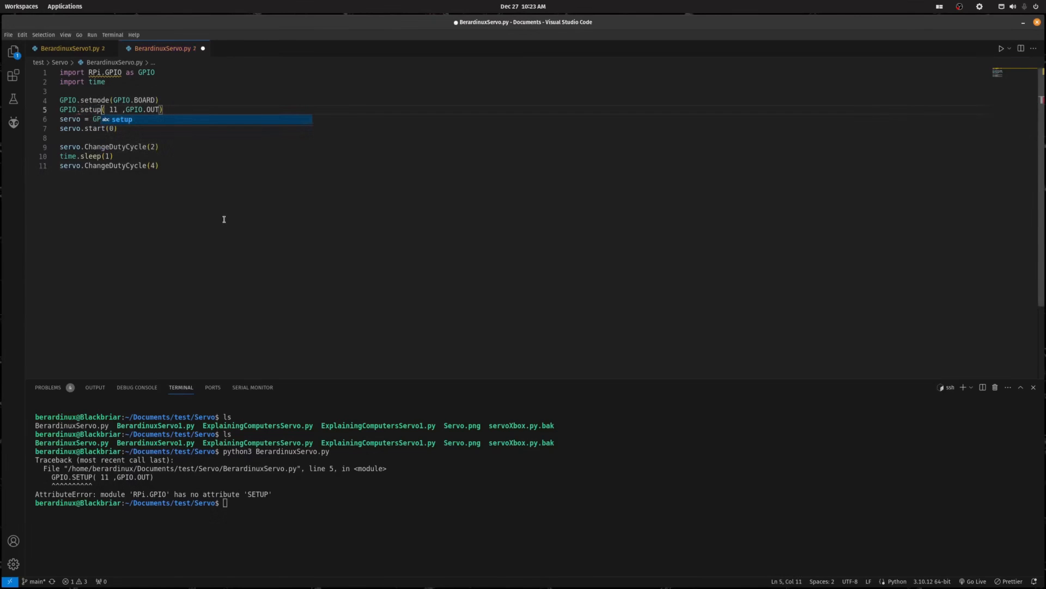
key("ctrl+s")
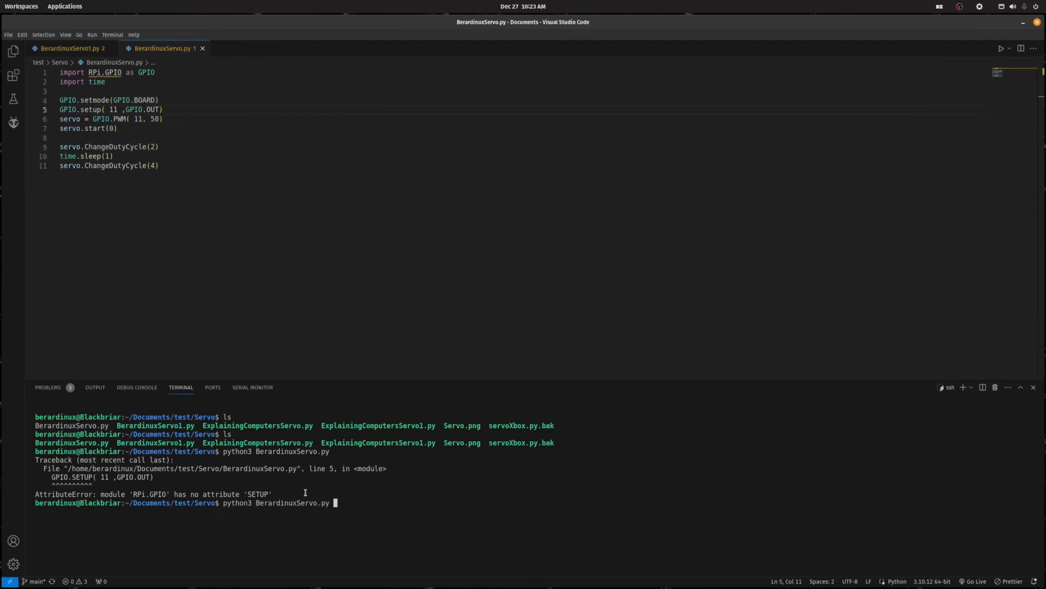
- Rerun the script, hit the /dev/mem error, then run it with sudo and the password
key("Return")
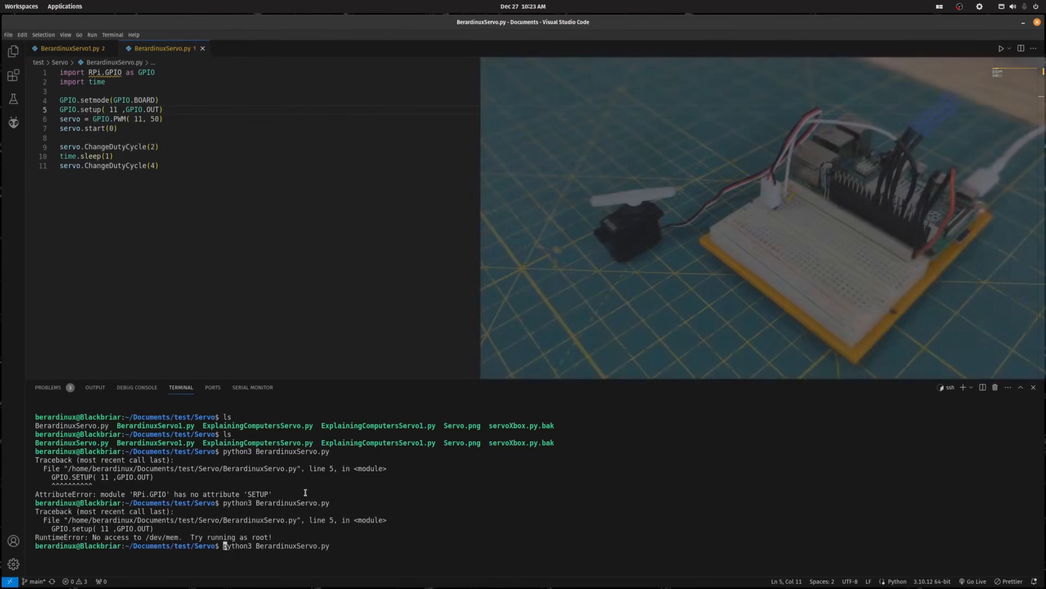
type("sudo ")
key("Return")
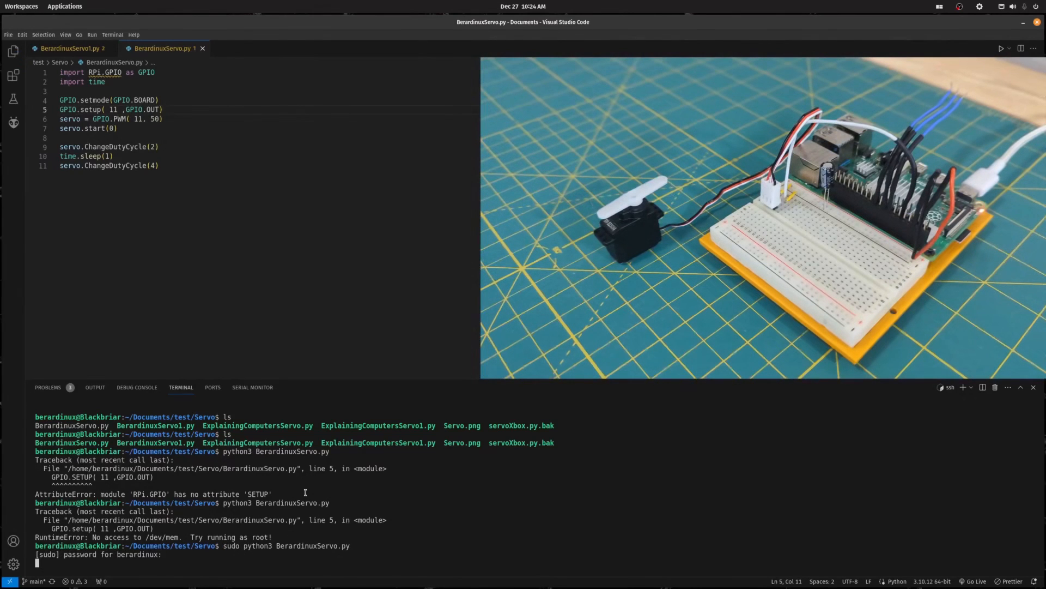
key("Return")
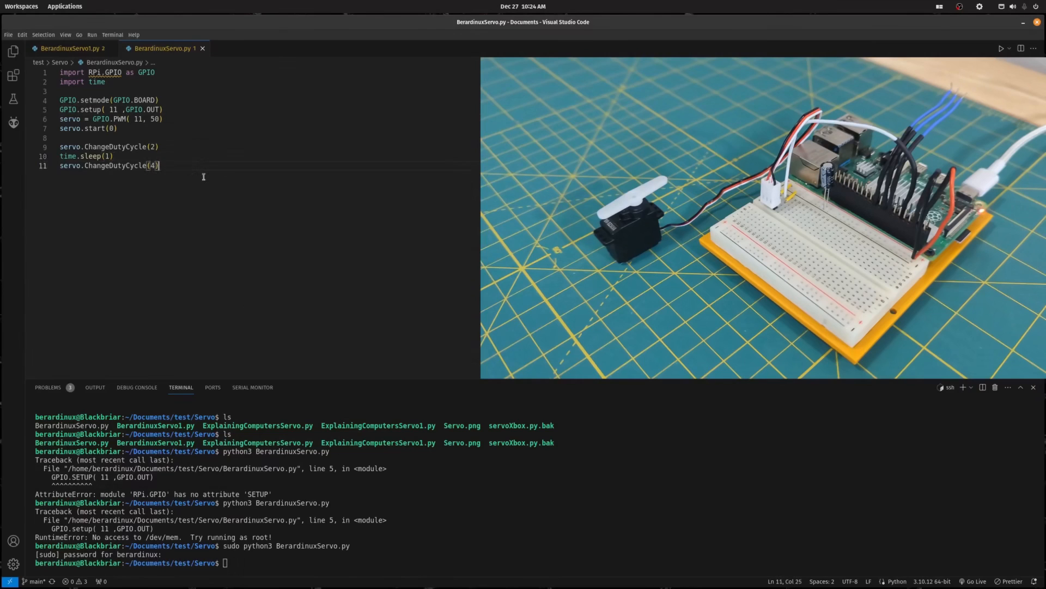
- Add a one-second time.sleep(1) after duty cycle 4
type("time")
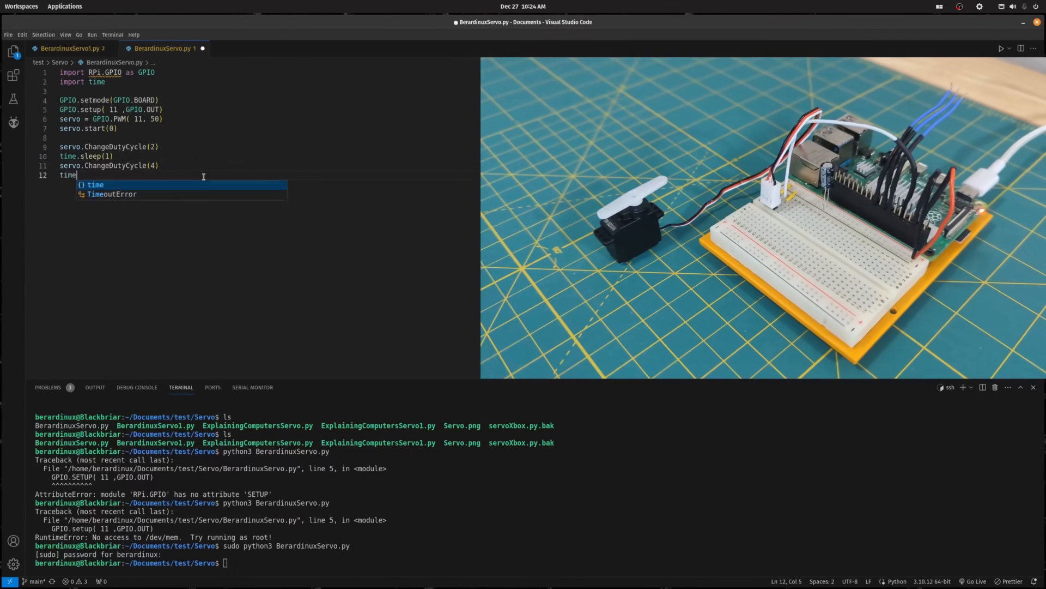
type(".sleep")
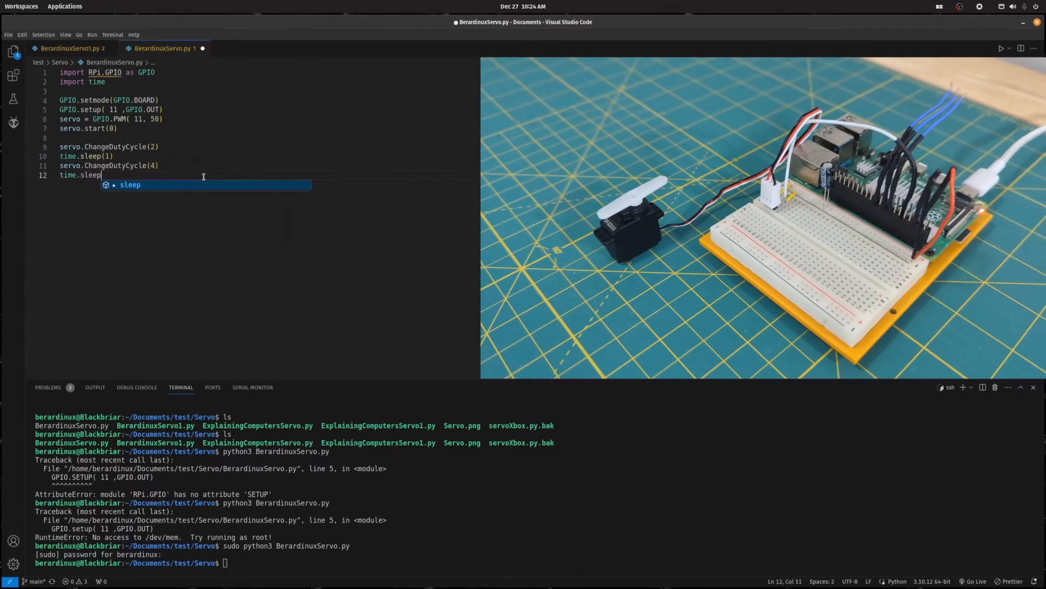
key("Escape")
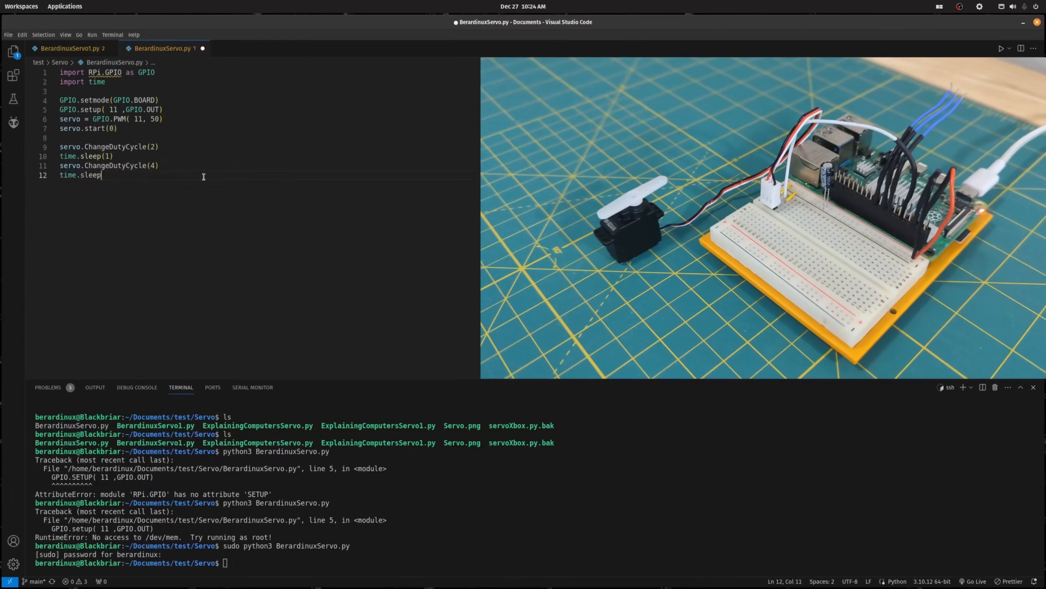
type("(1)")
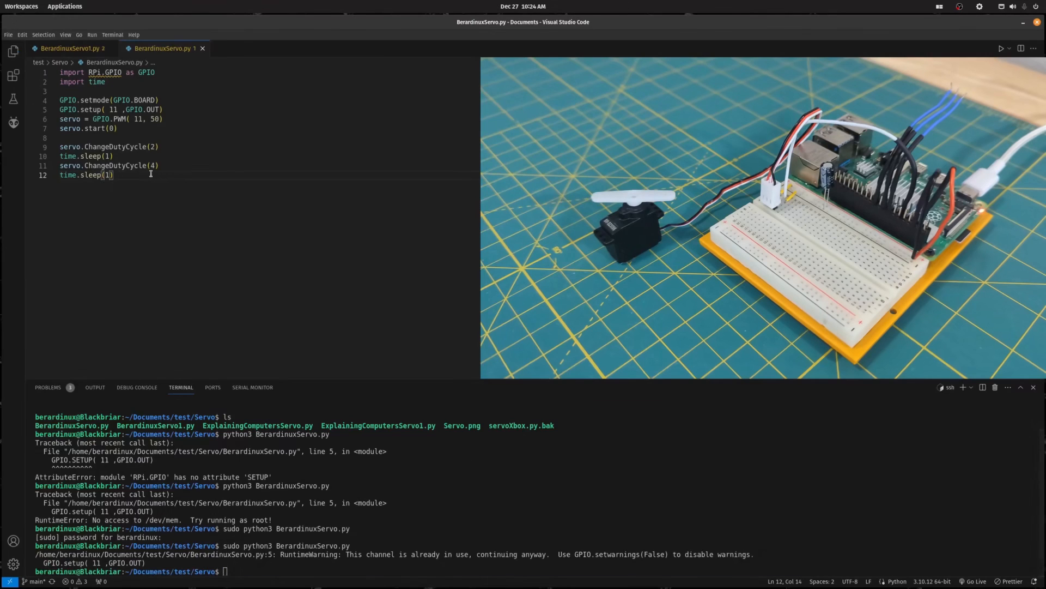
key("Return")
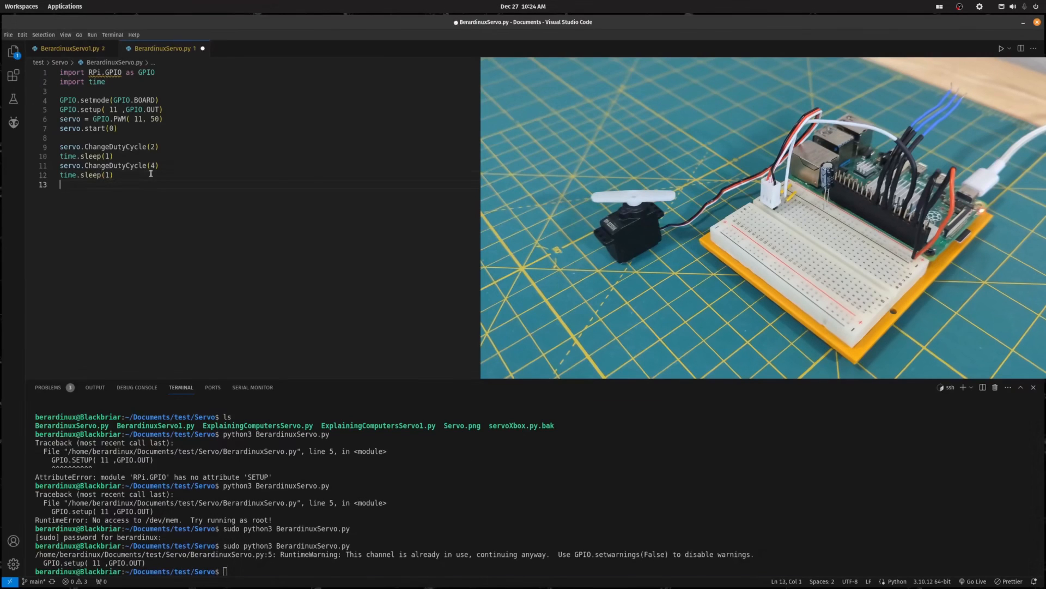
- Add ChangeDutyCycle steps 6, 8, 10 and 12 with one-second pauses between them
type("servo.")
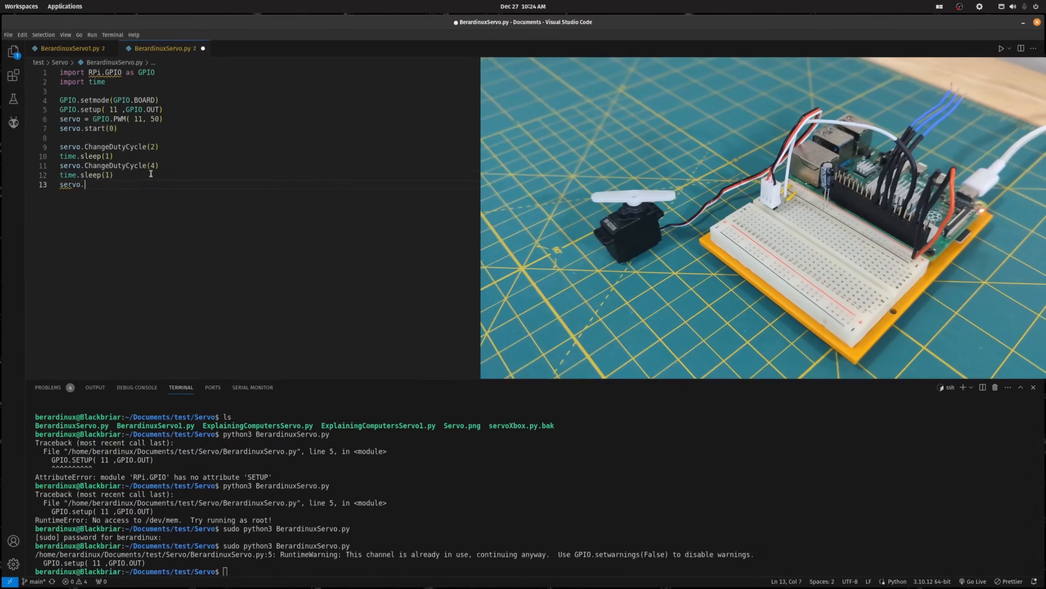
type("ChangeDutyCycle(")
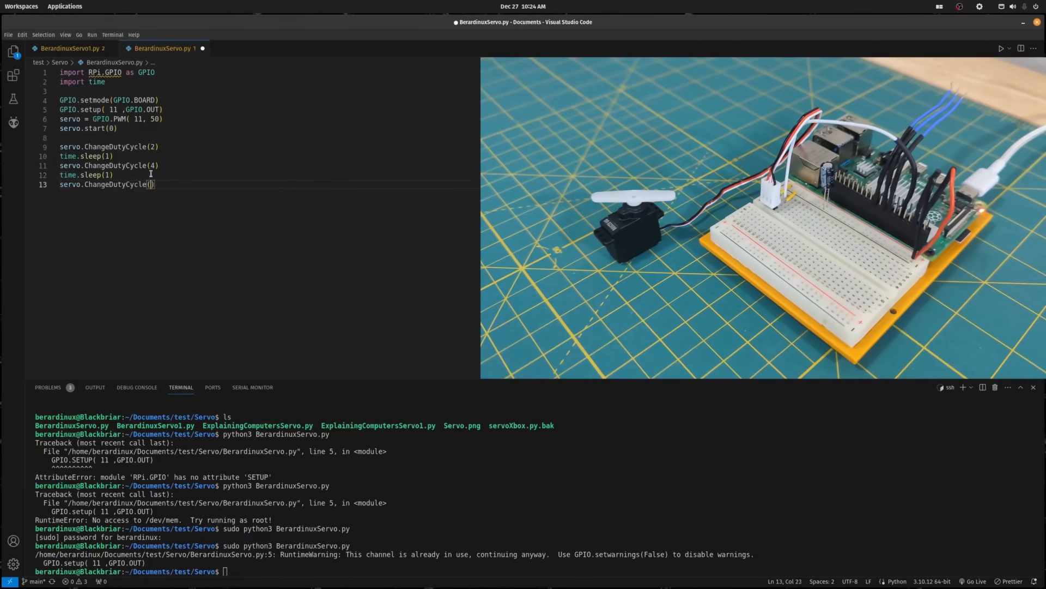
type("6")
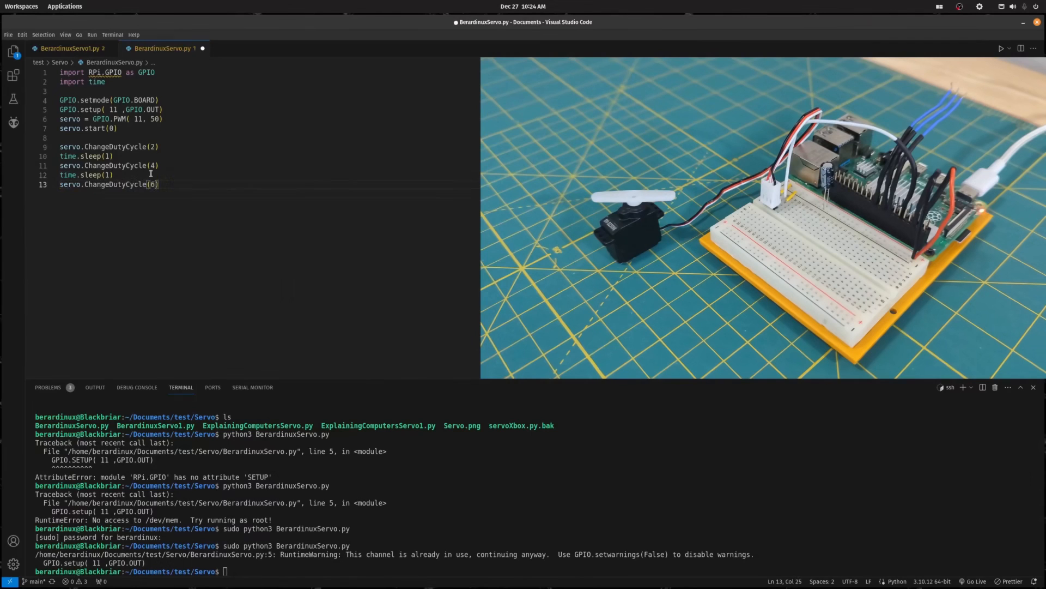
type("time.sleep(1")
type("servo.ChangeDutyCycle(")
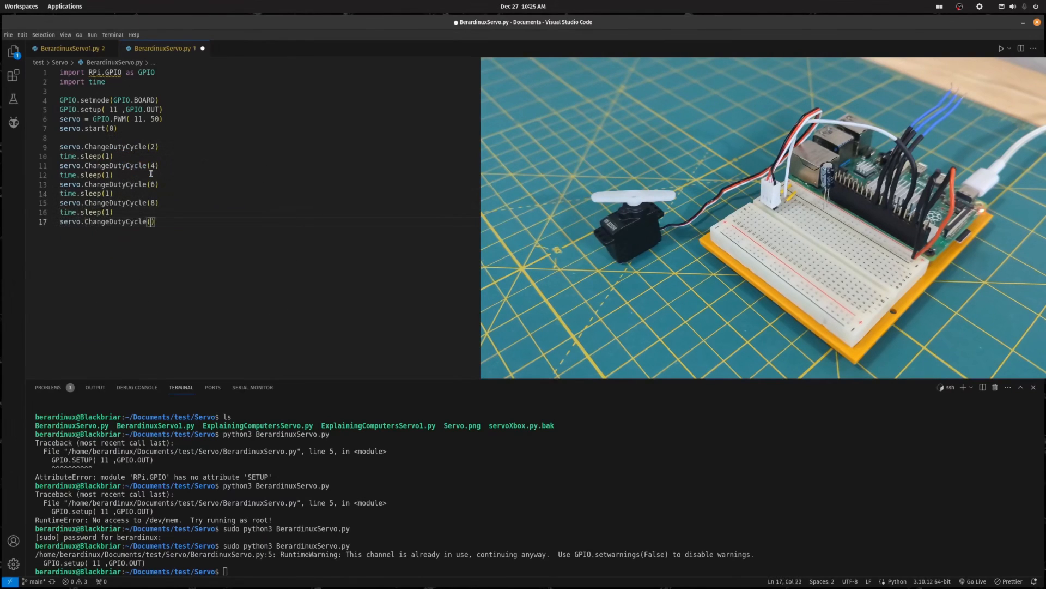
type("10)")
type("s")
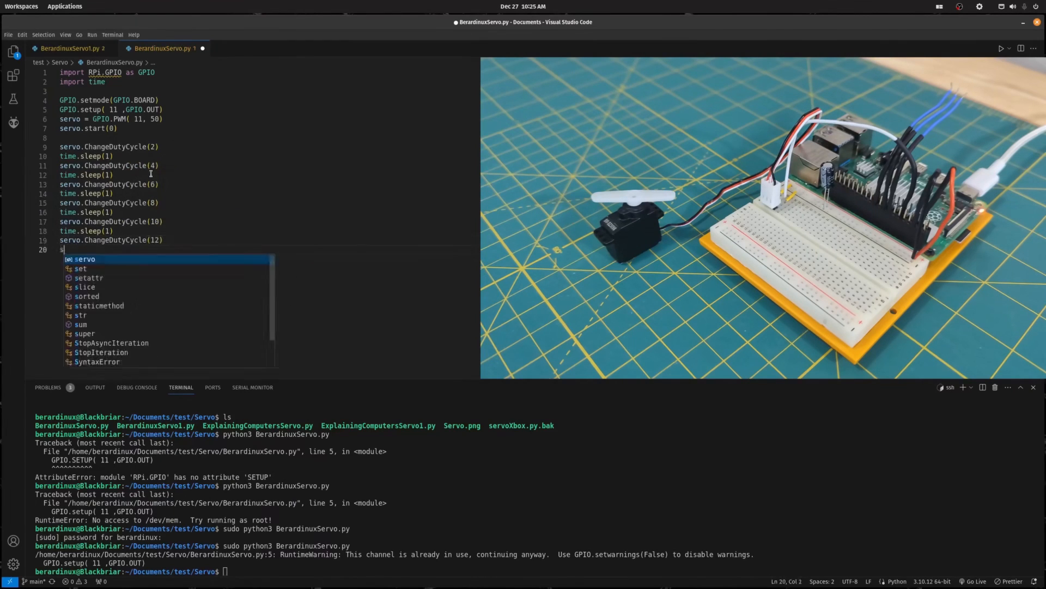
type("ime.sleep")
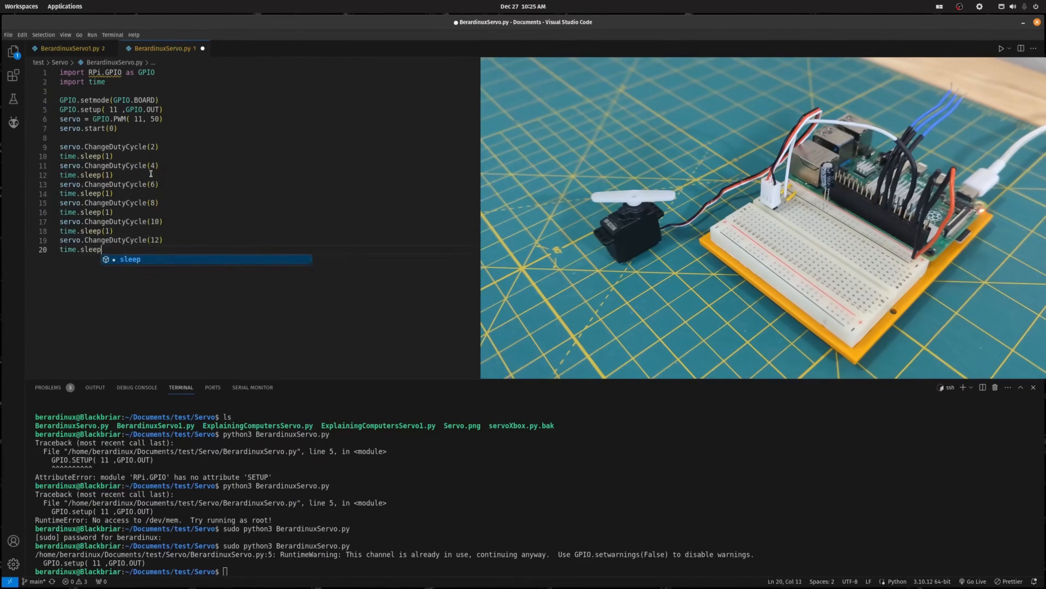
type("(1)")
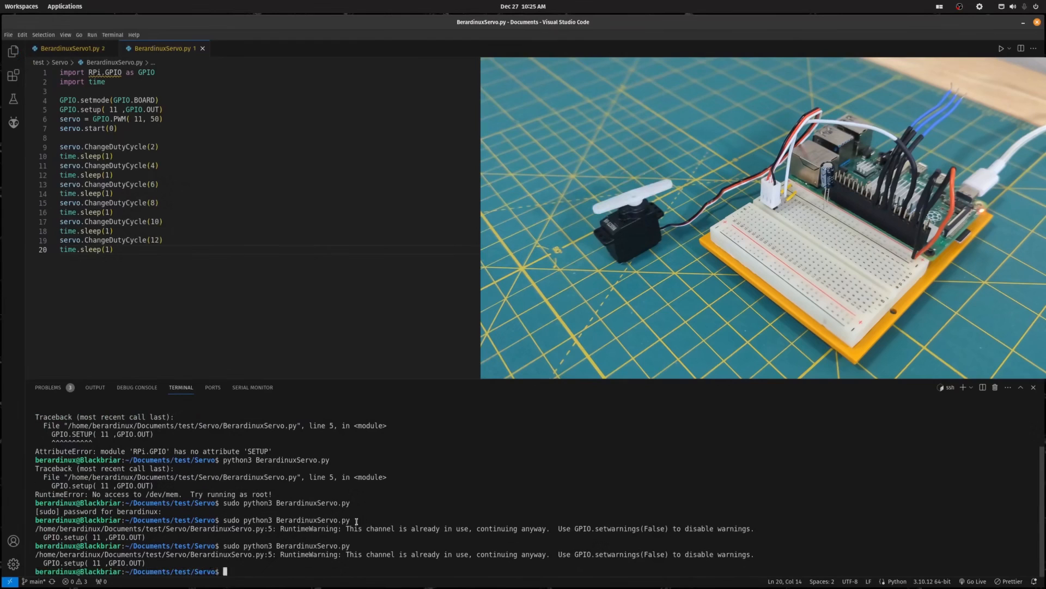
left_click(375, 241)
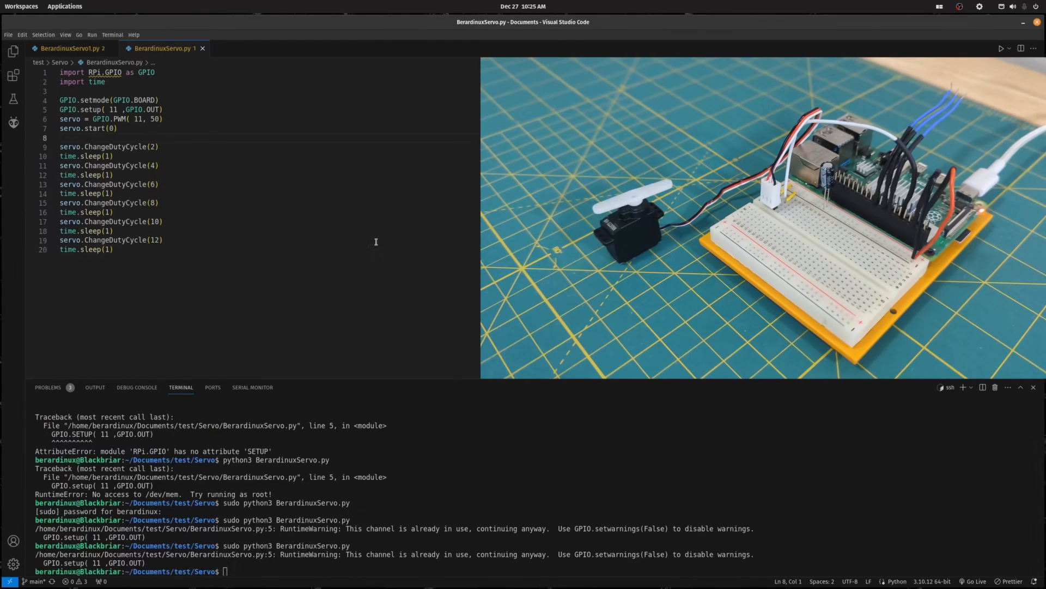
- Wrap the duty-cycle steps in try:, add finally: with servo.stop() and GPIO.cleanup(), and save
type("try:")
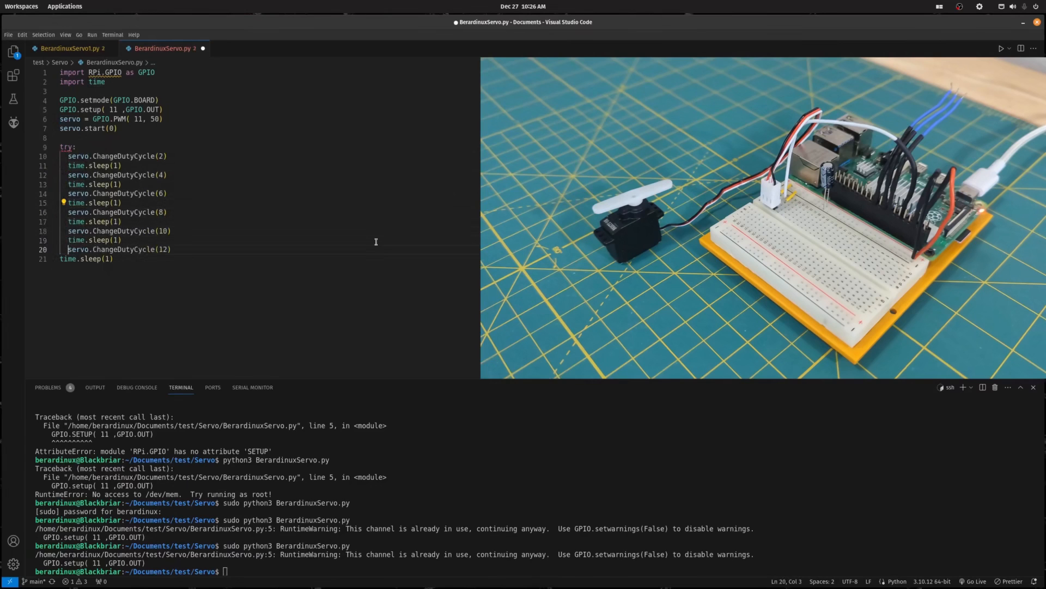
key("Return")
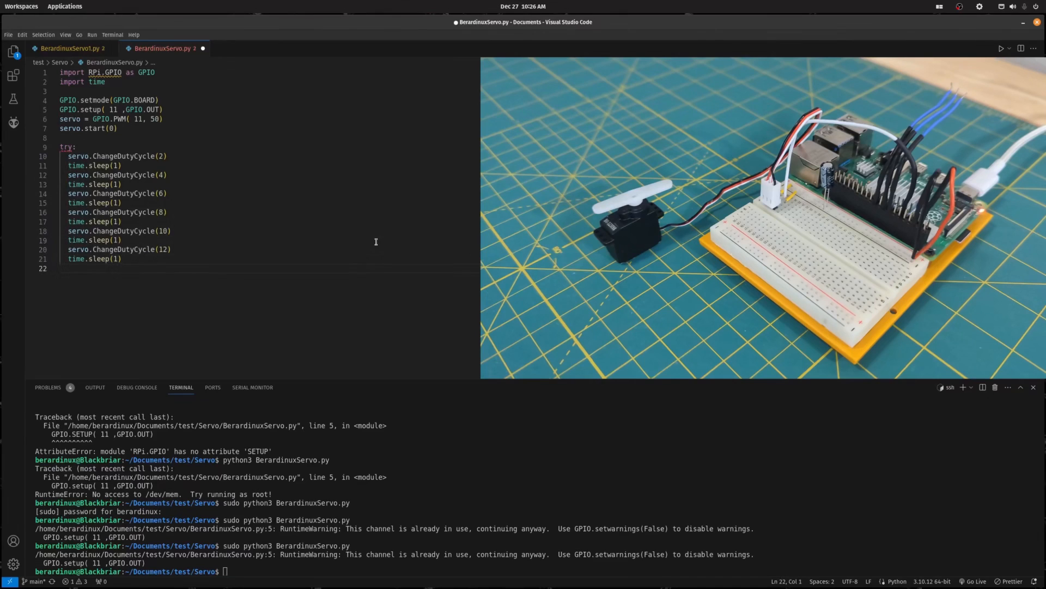
type("finally:")
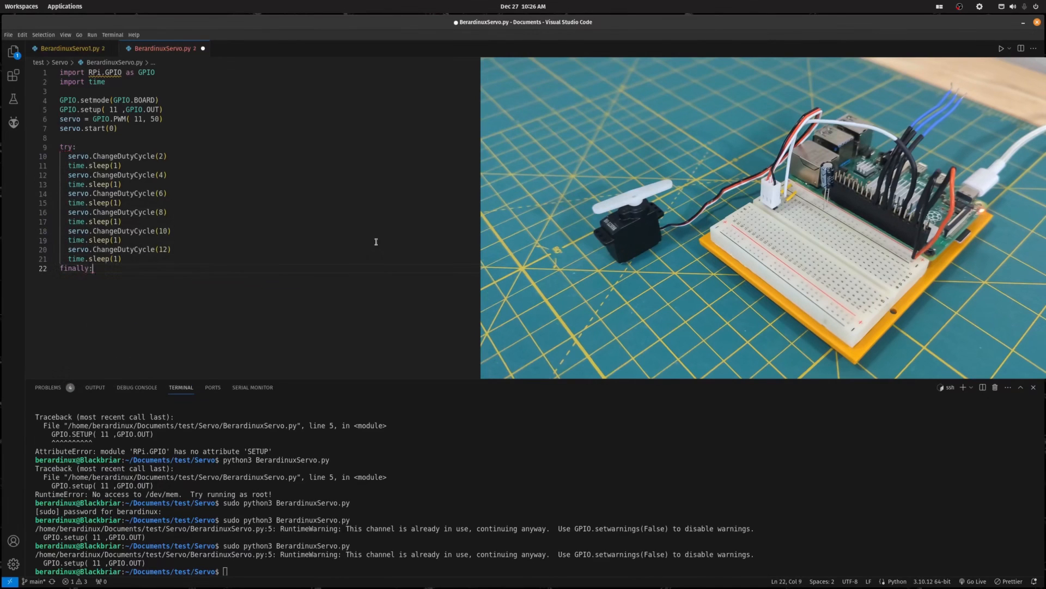
type("servo")
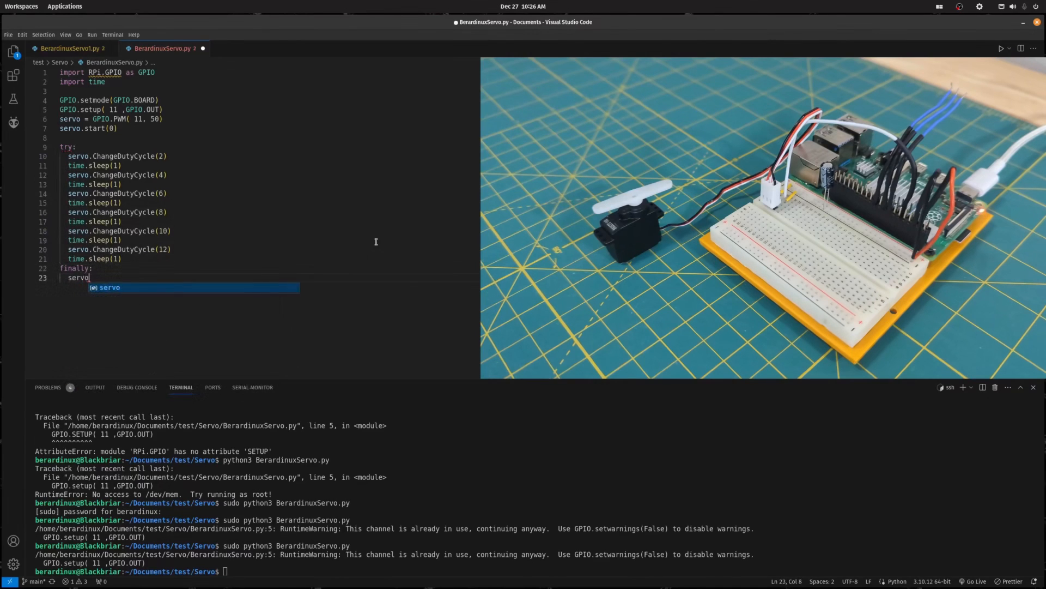
type(".stop()")
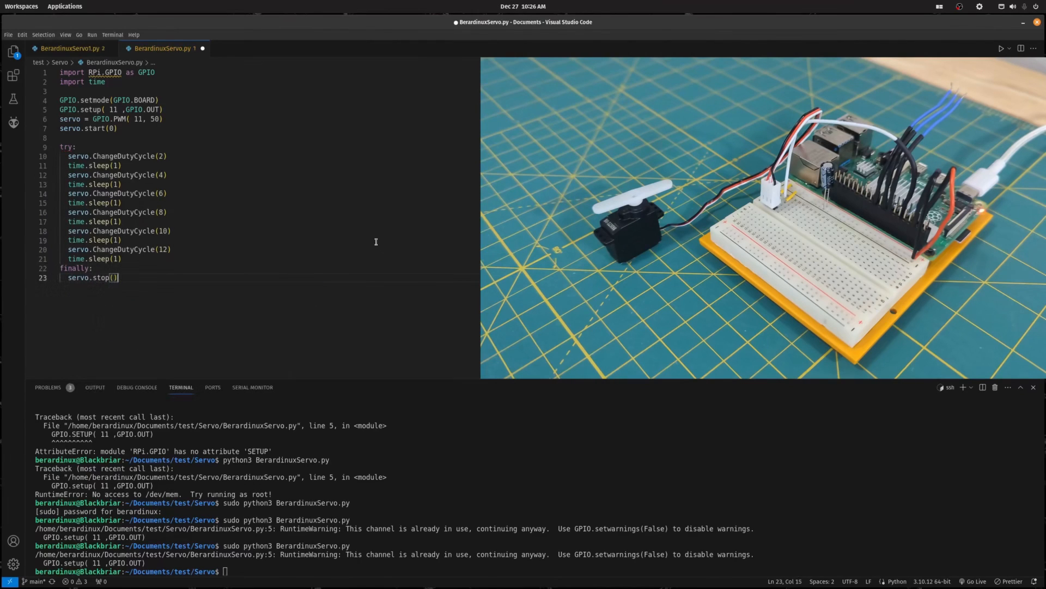
type("G")
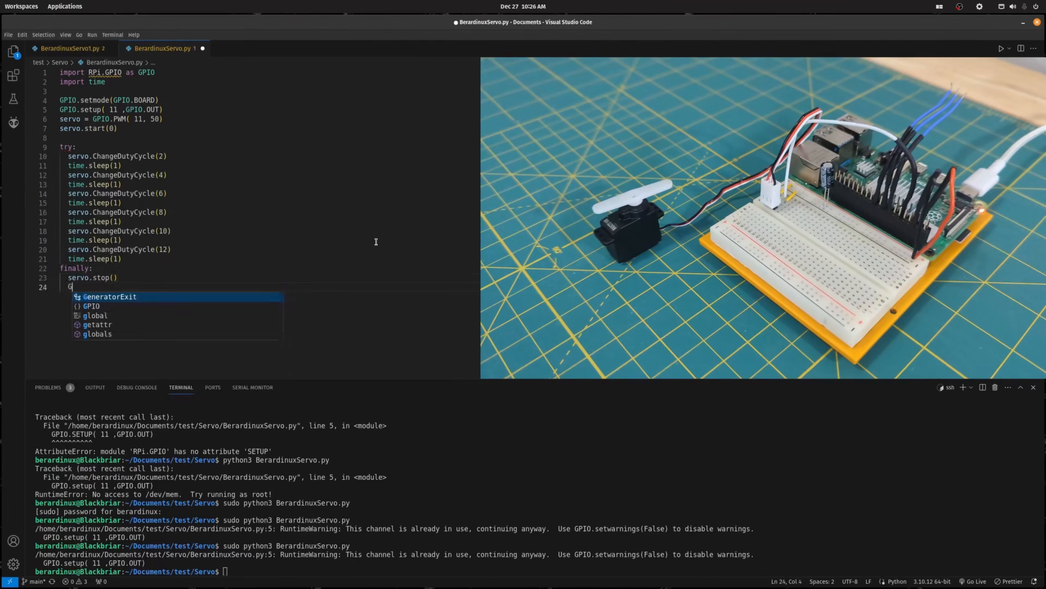
type("PIO.C")
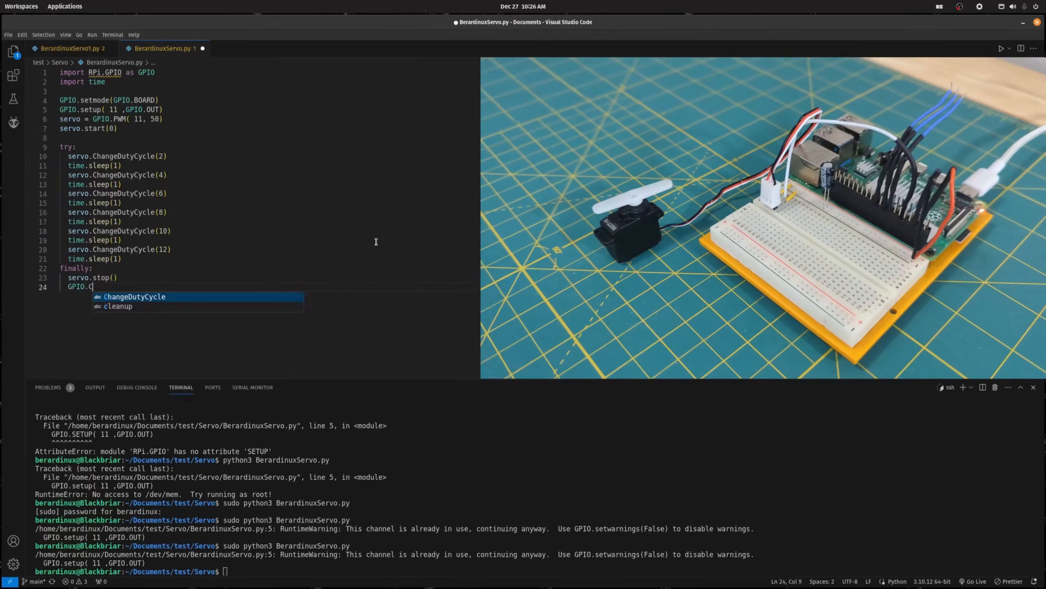
type("leanup")
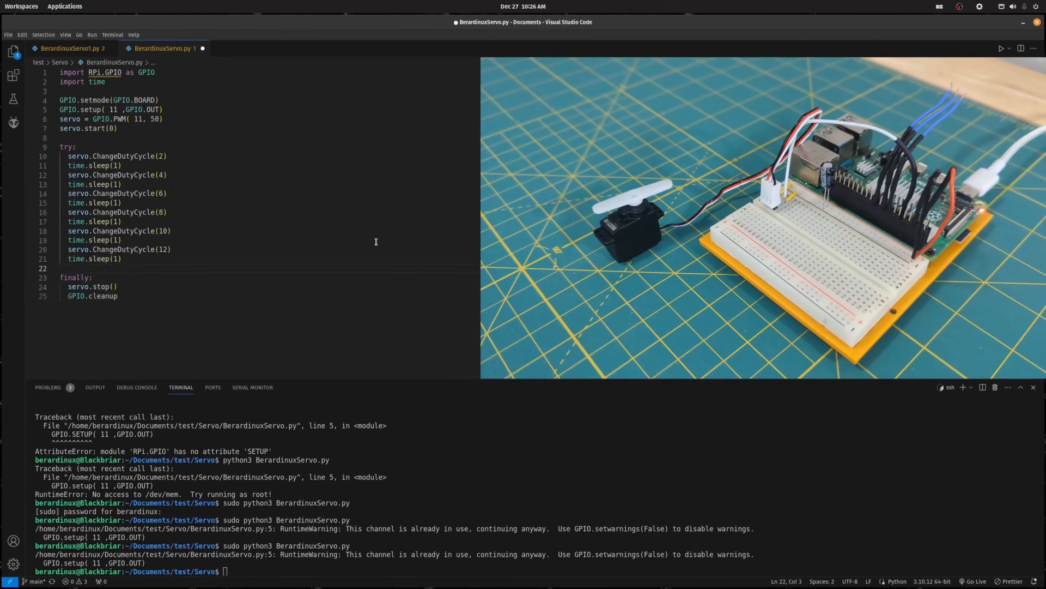
type("servo.ChangeDutyCycle(0)")
type("time.sleep")
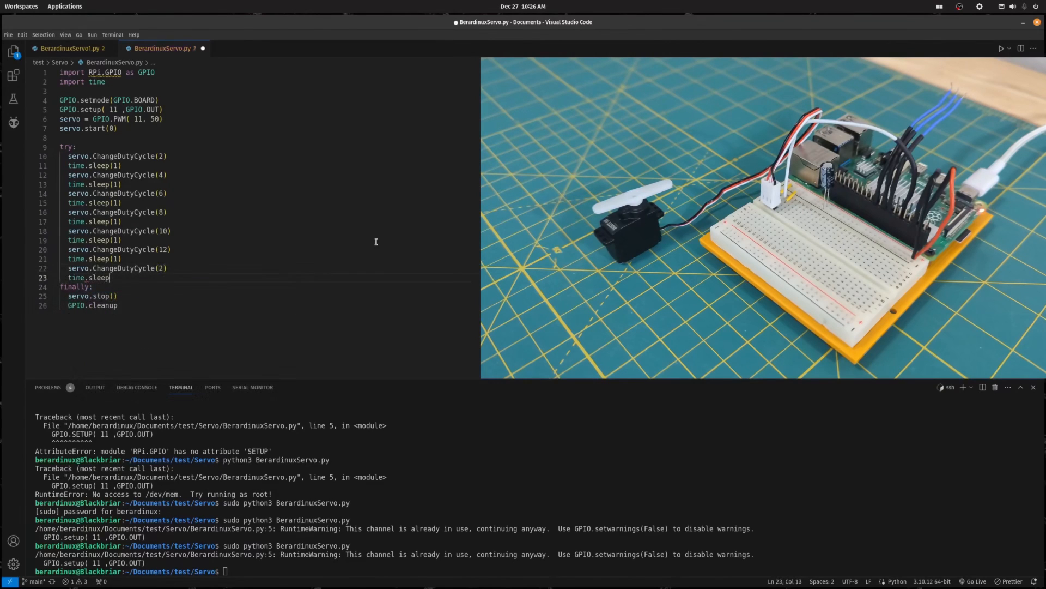
key("ctrl+s")
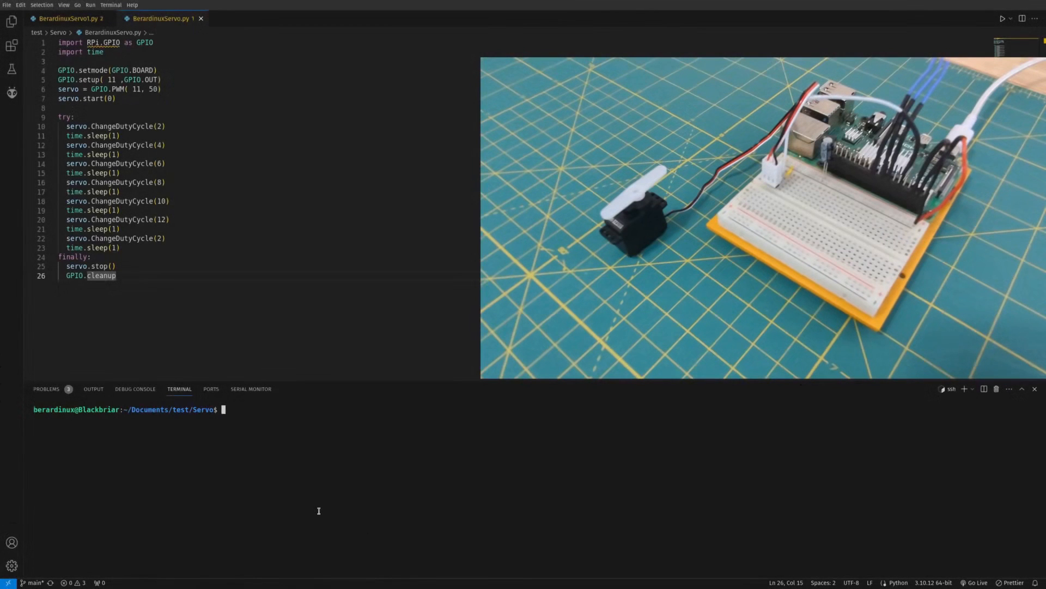
- Open BerardinuxServo1.py and highlight the angle and duty variables in its sweep loop
left_click(66, 18)
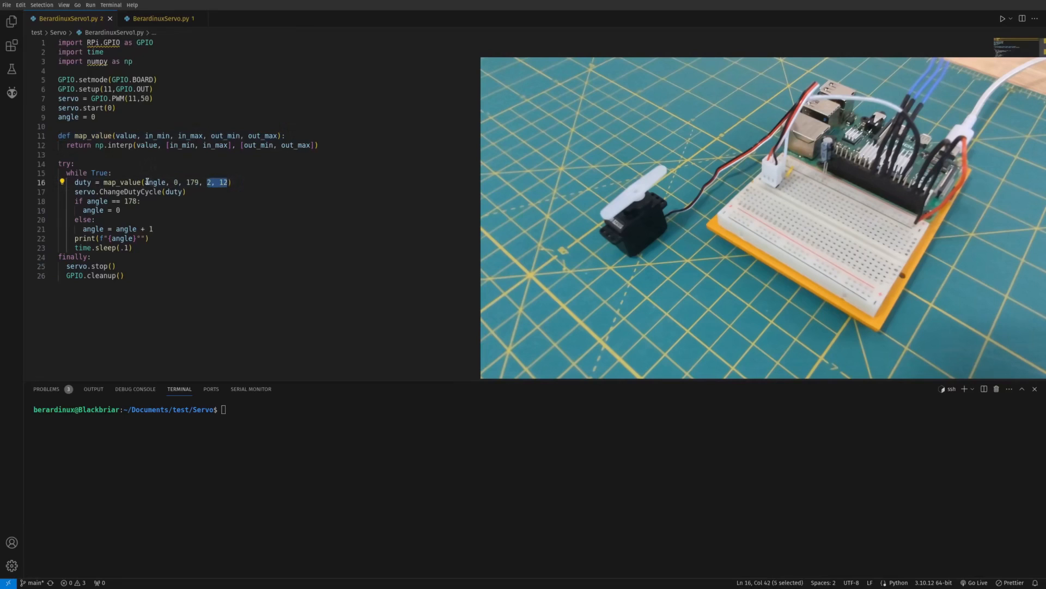
double_click(154, 182)
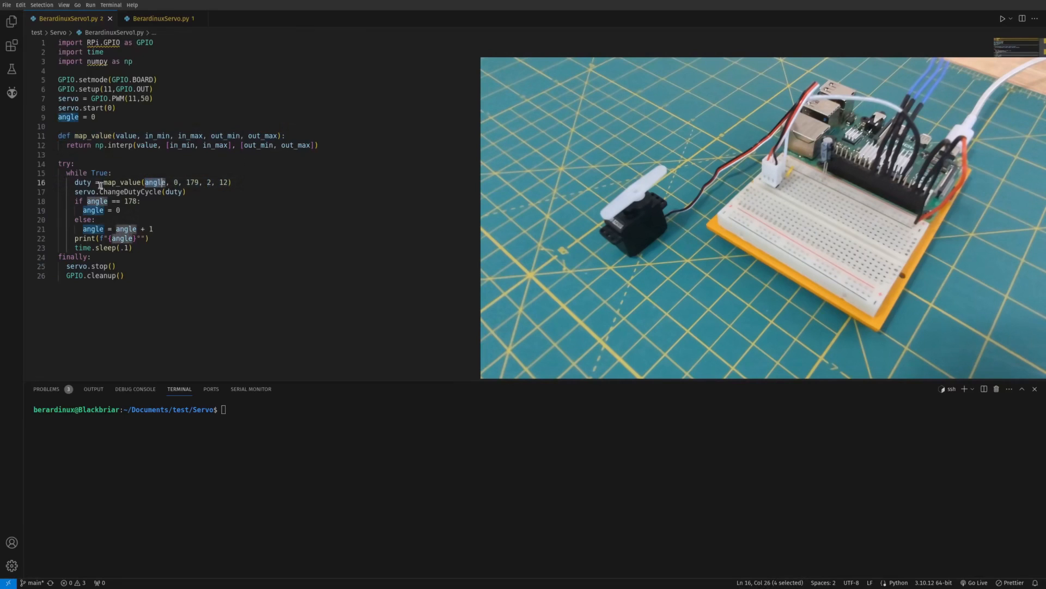
double_click(83, 181)
type("ls")
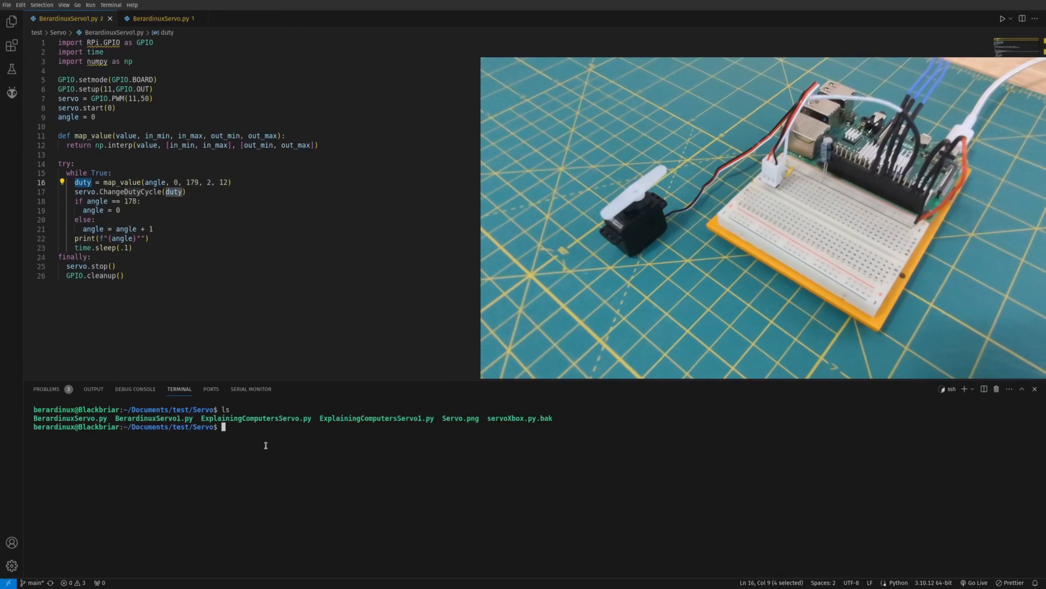
- Rerun BerardinuxServo.py with sudo, then start the BerardinuxServo1.py angle sweep as root
type("python3")
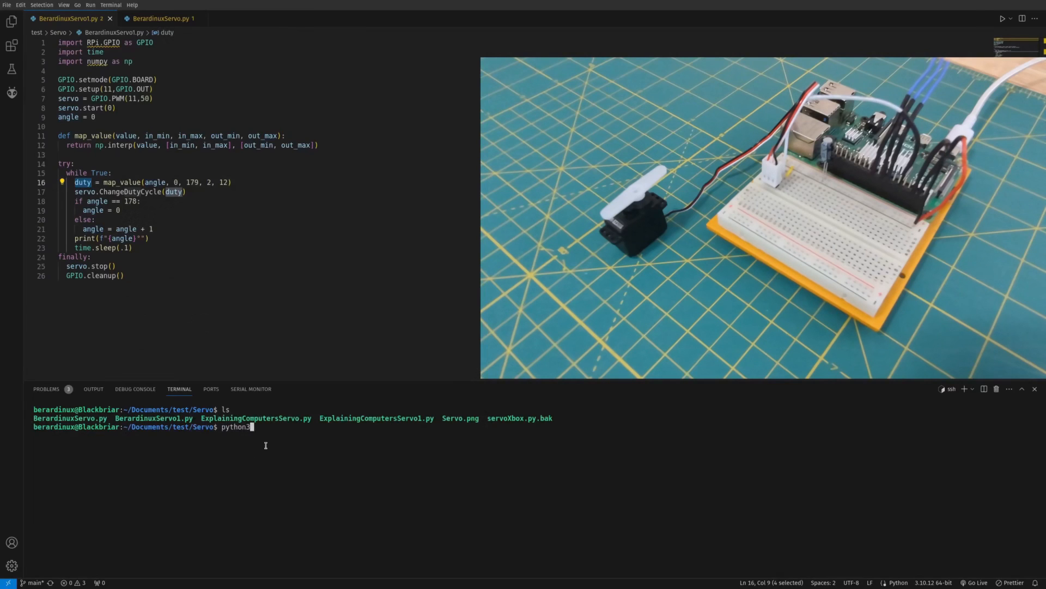
type("BerardinuxServo")
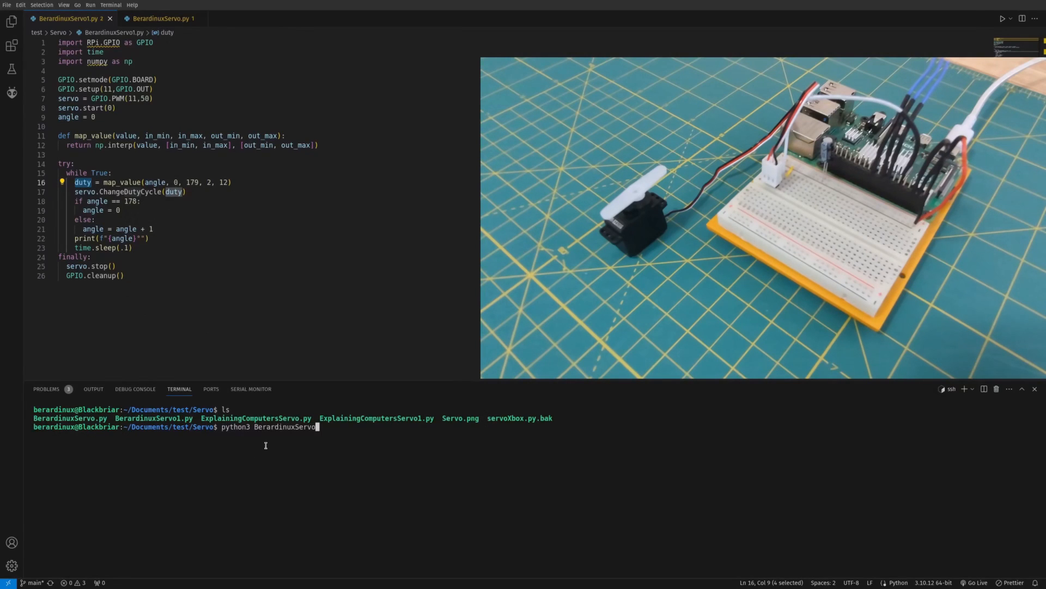
type(".py")
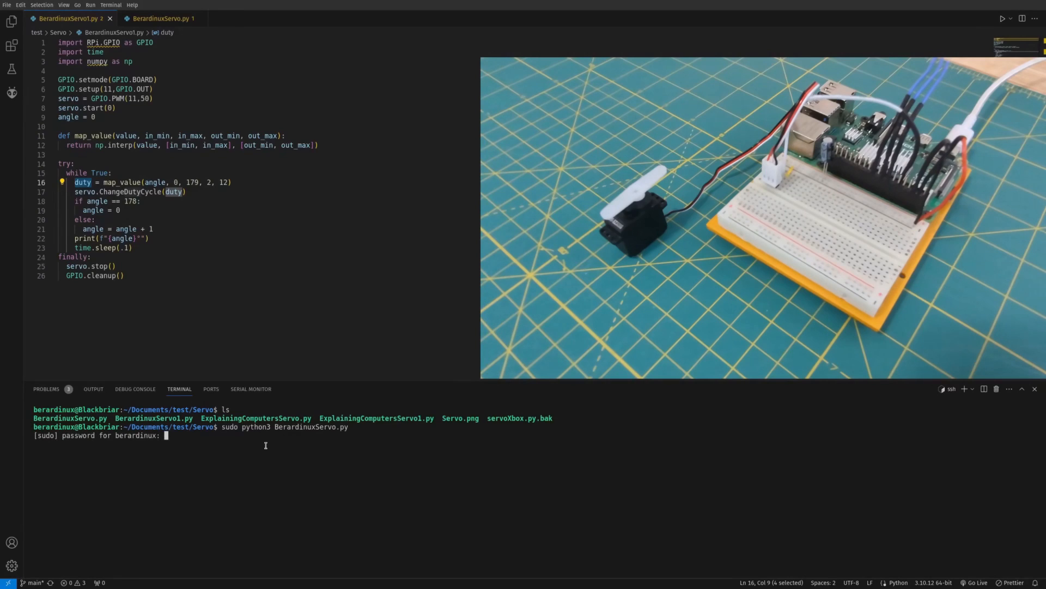
key("Return")
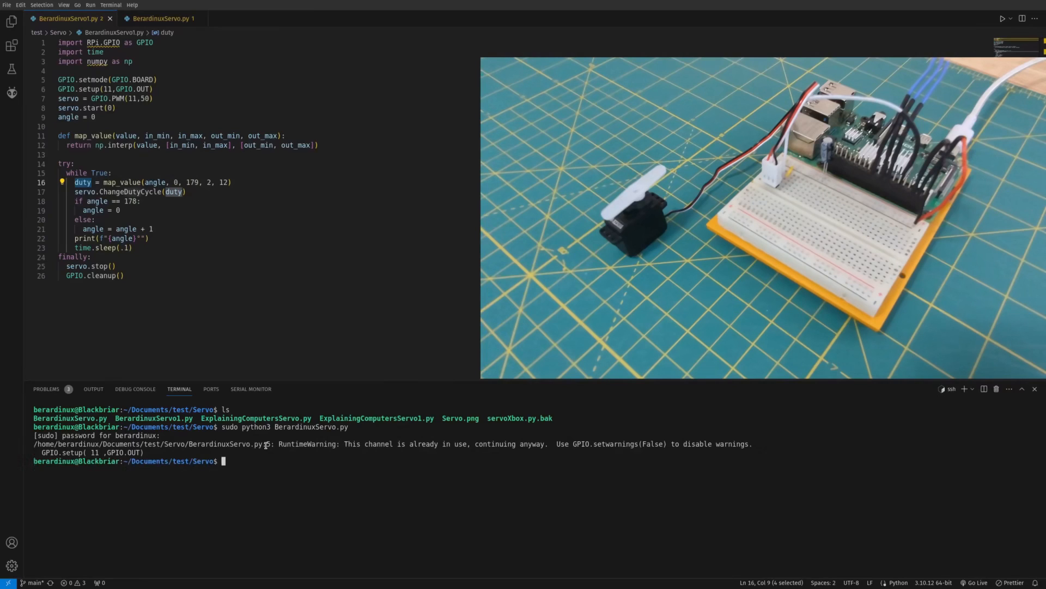
type("sudo python3 BerardinuxServo.py")
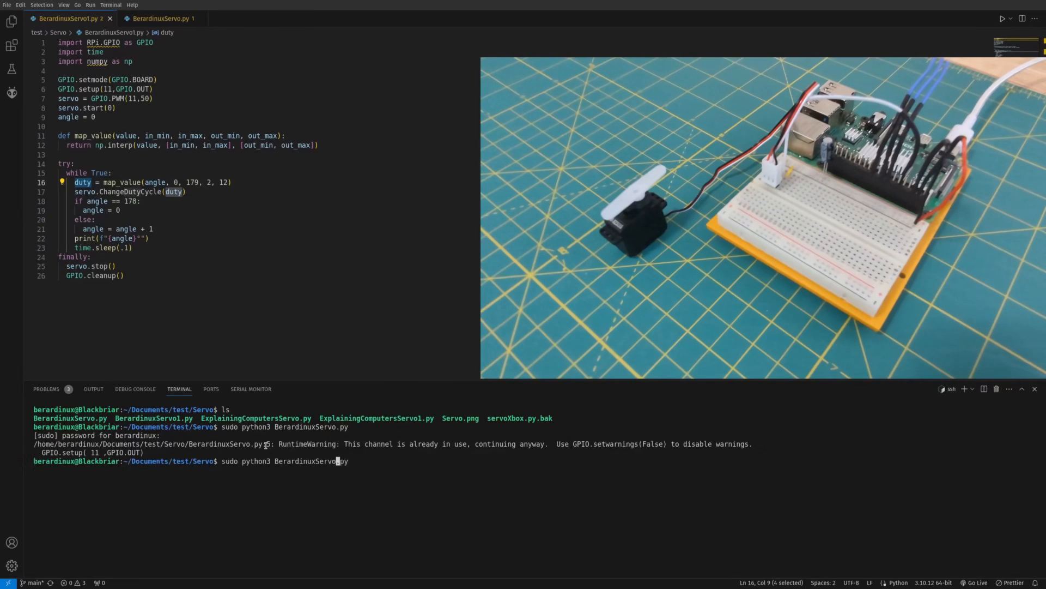
key("Return")
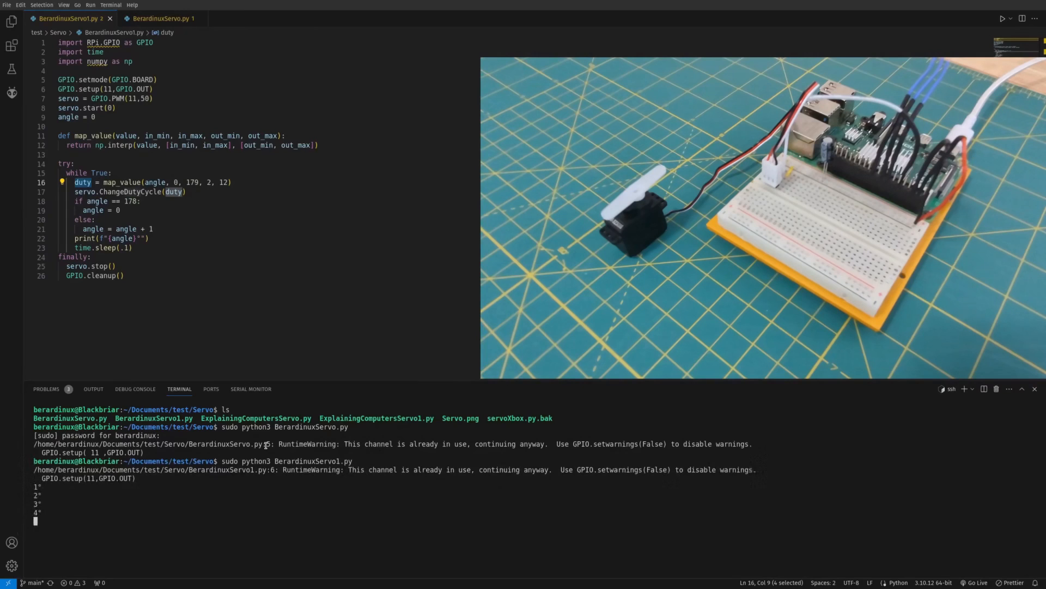